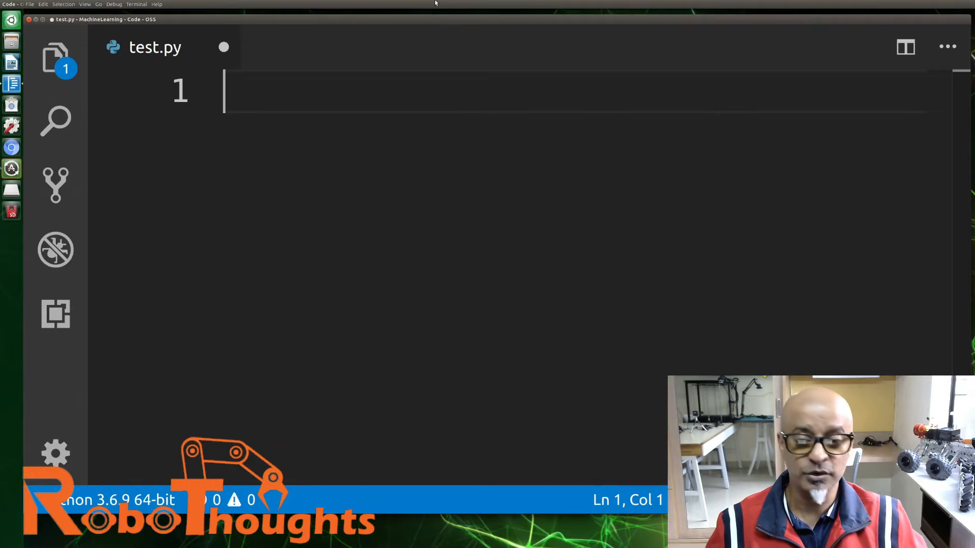
mouse_move(526, 80)
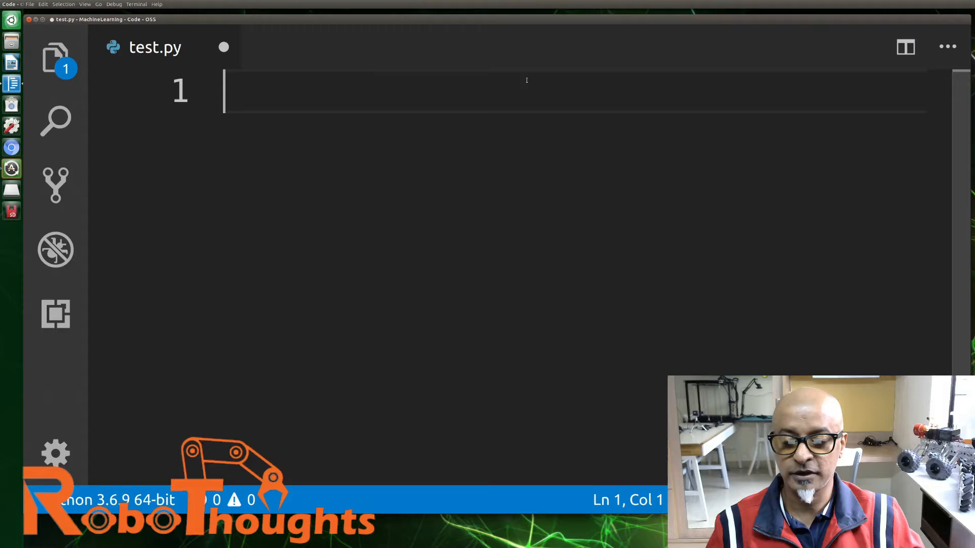
Step: Add the line 'import pandas as pd' at the top of test.py
text(import)
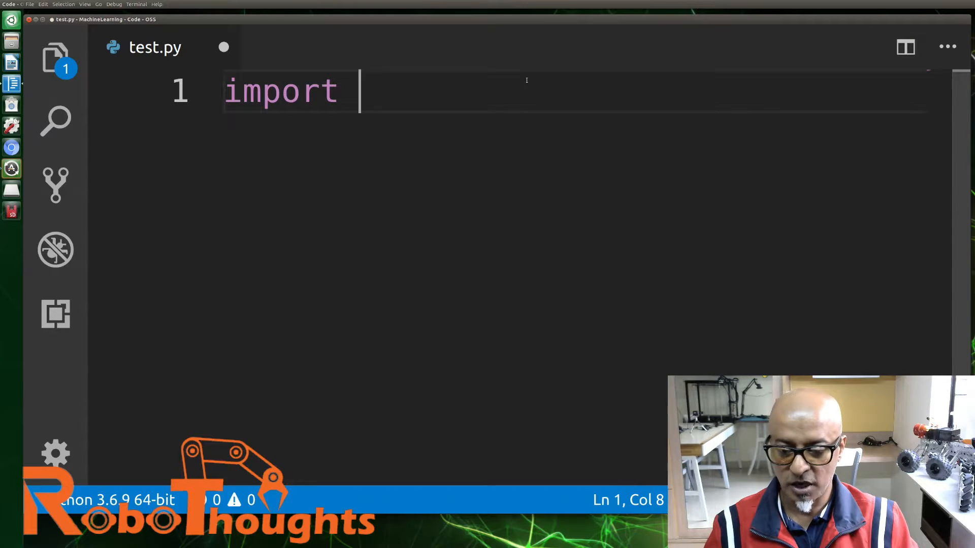
text(pan)
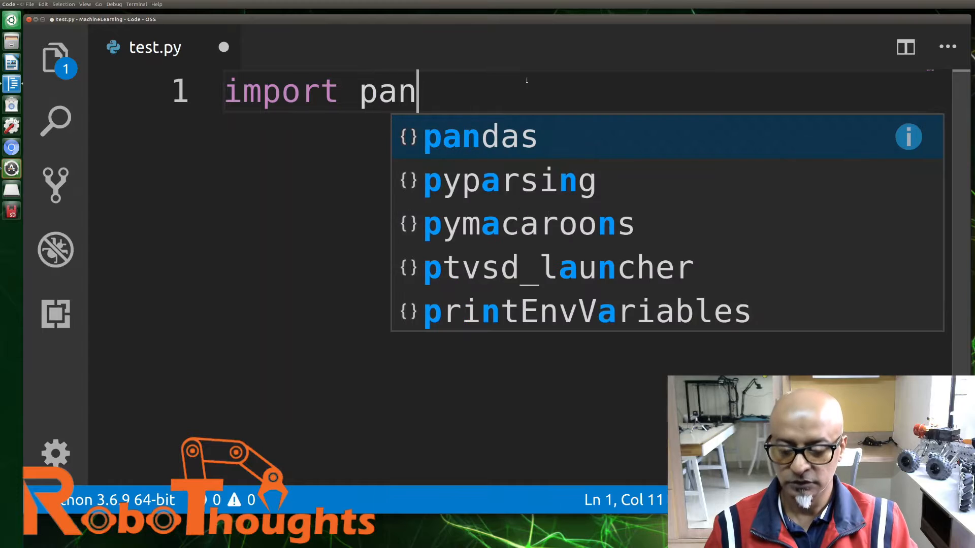
text(das)
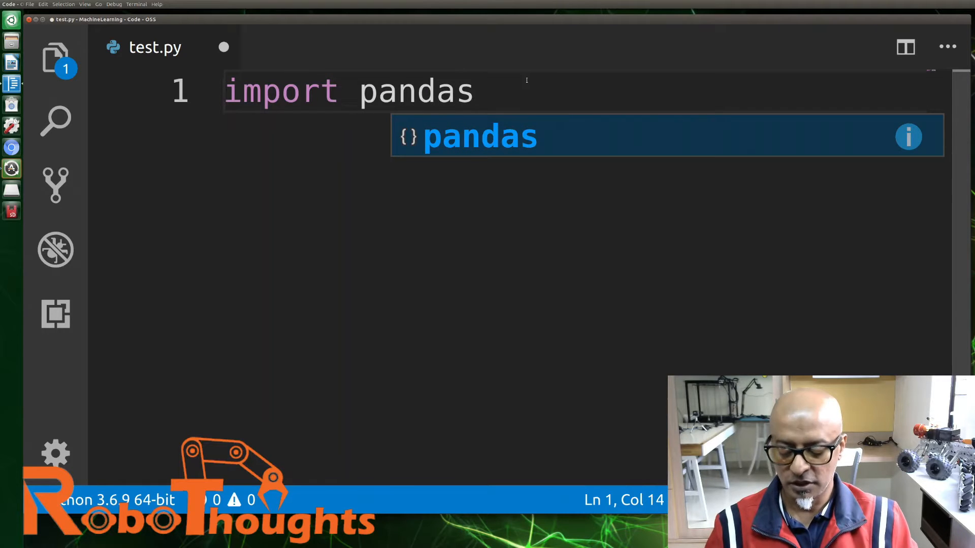
text(as p)
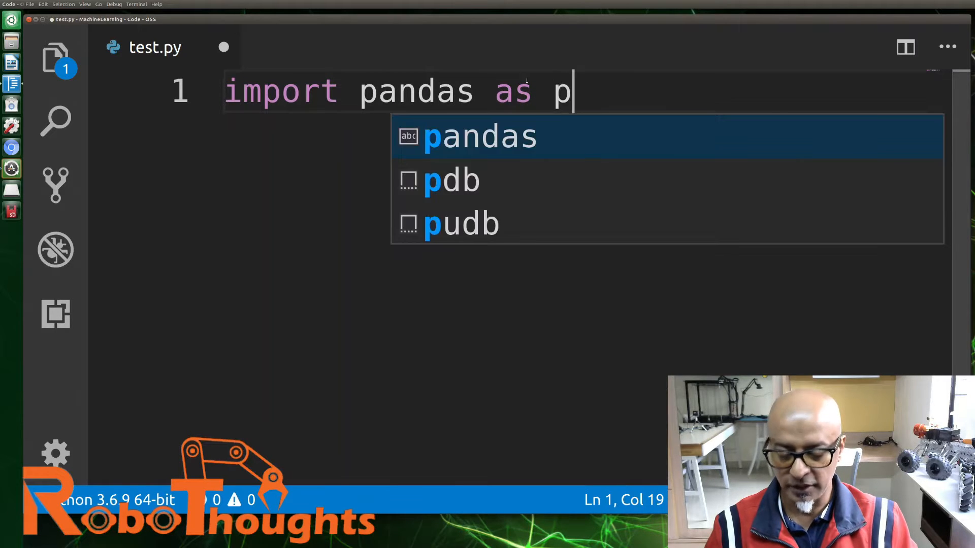
text(d)
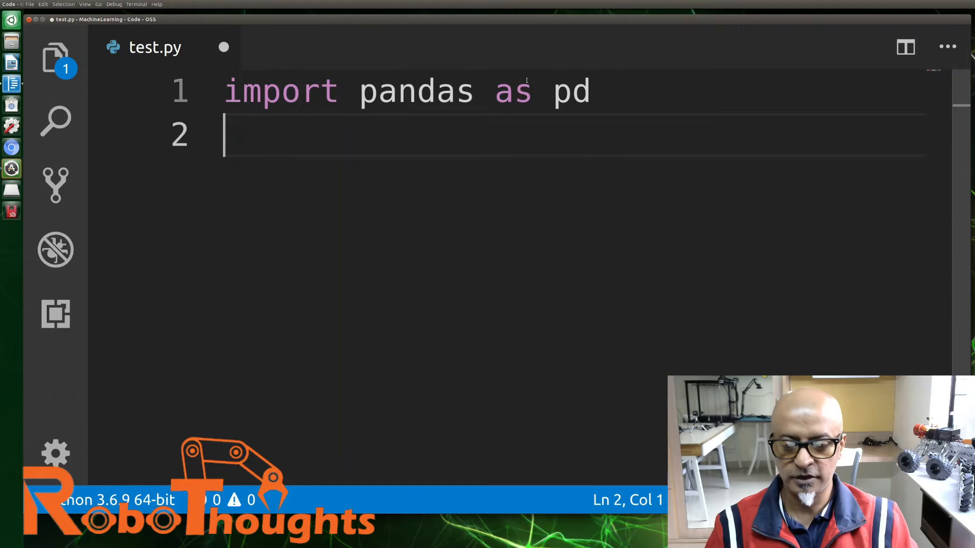
Step: Begin line 2 as df = pd.read_csv() with empty parentheses
text(df)
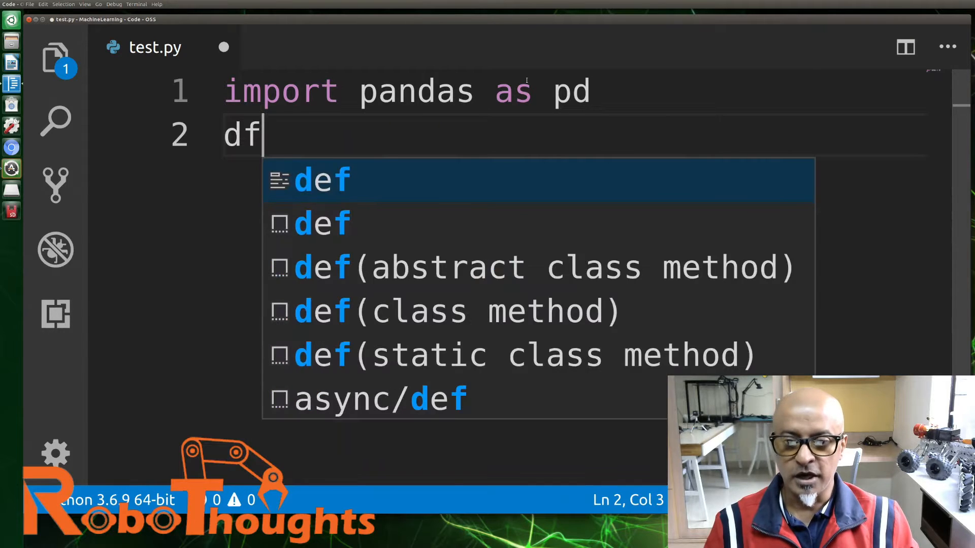
text(=)
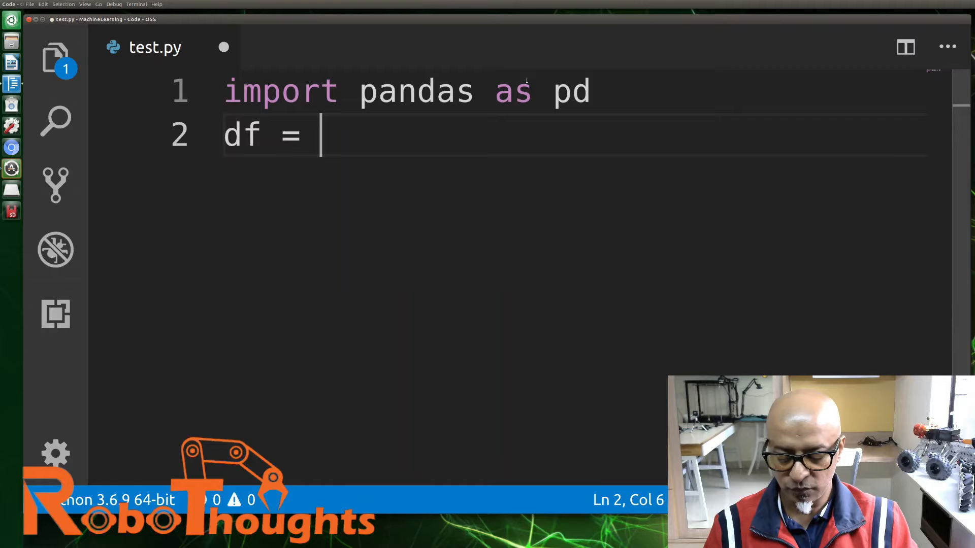
text(pd.rea)
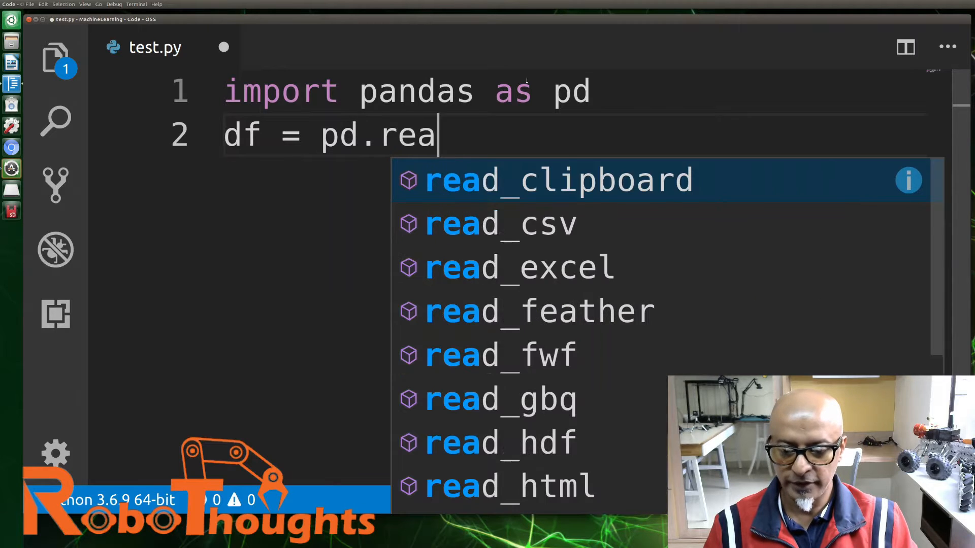
text(d_csv)
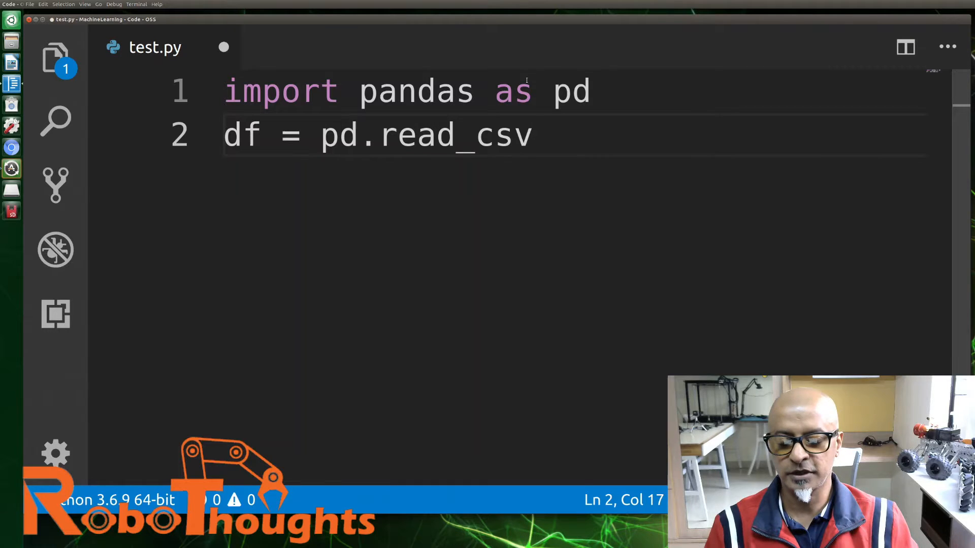
text(())
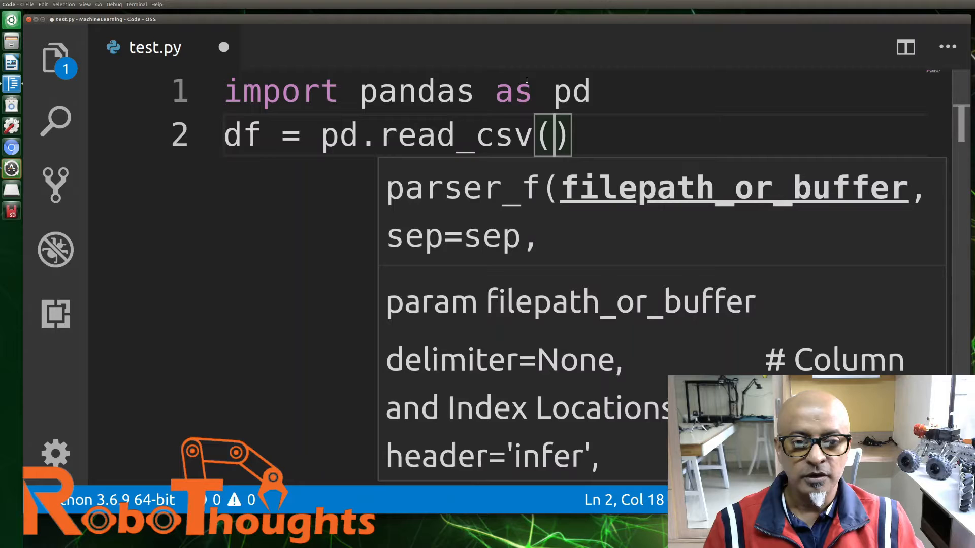
Step: Complete read_csv with the quoted path '/home/anbu/Desktop/data.csv' and start line 3
text(/home/anbu/Desktop/)
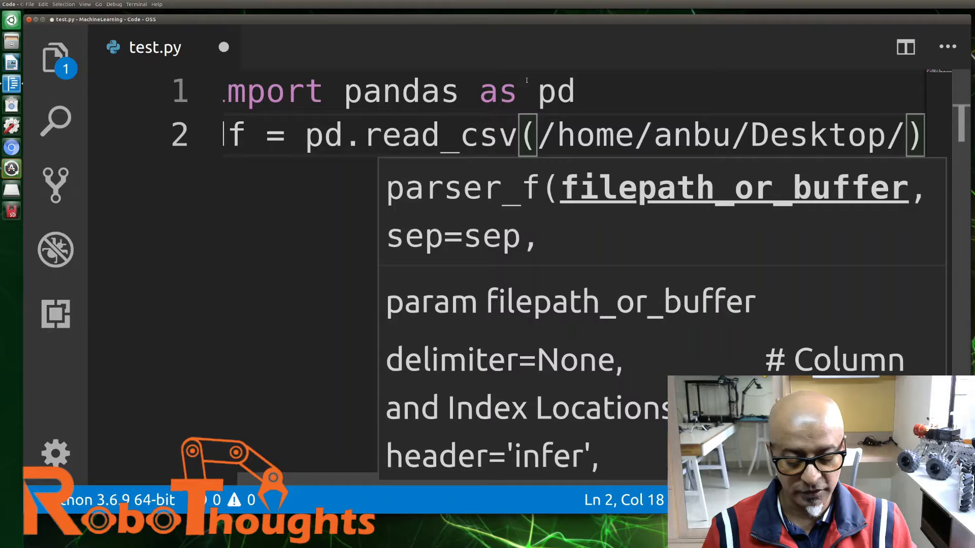
text(')
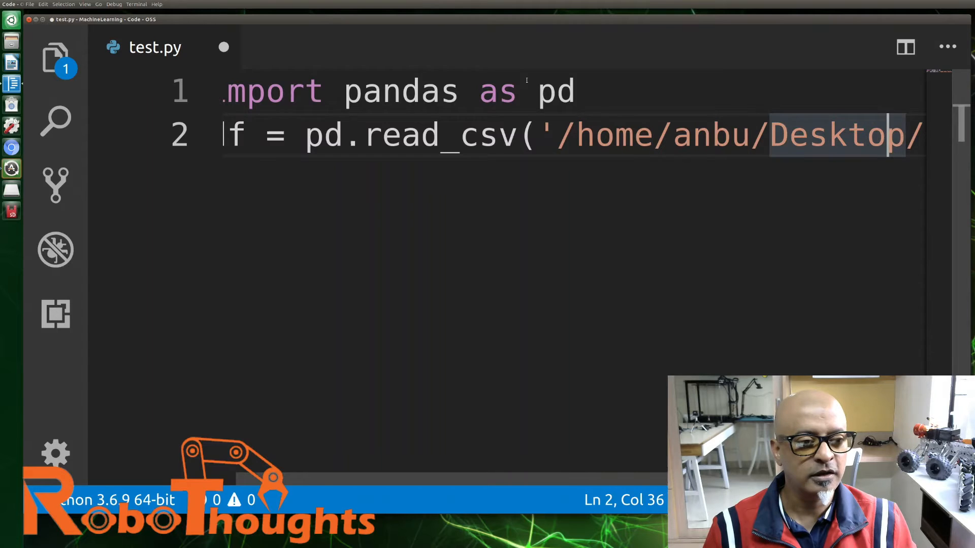
text('))
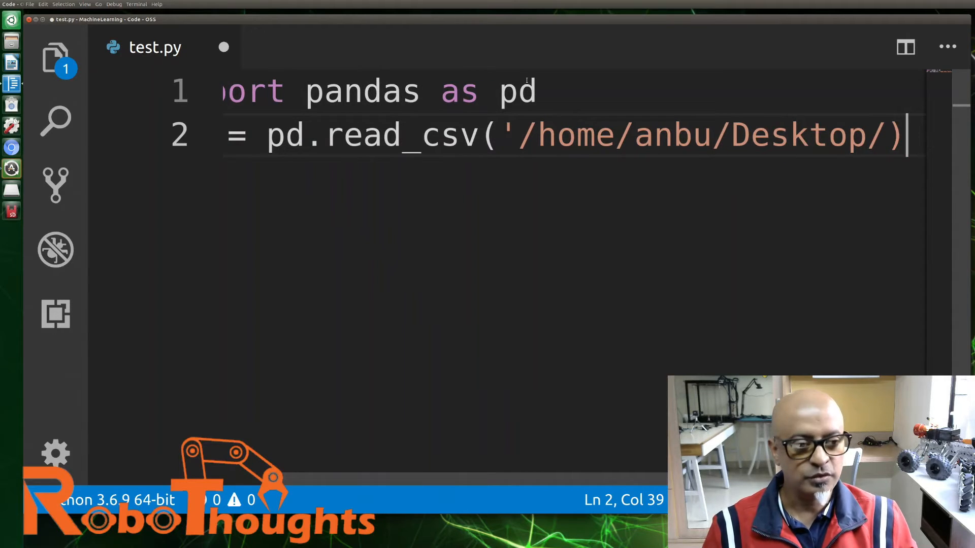
key(Backspace)
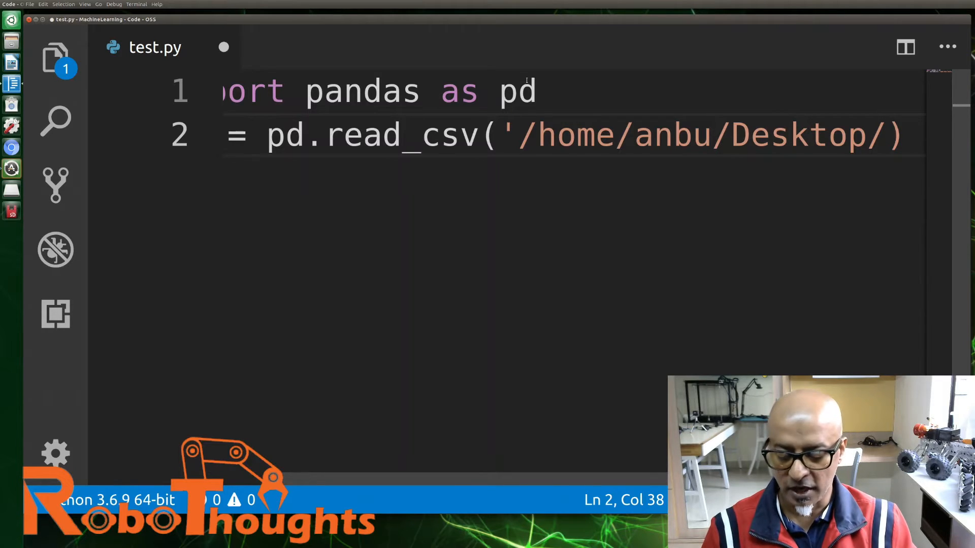
text(data)
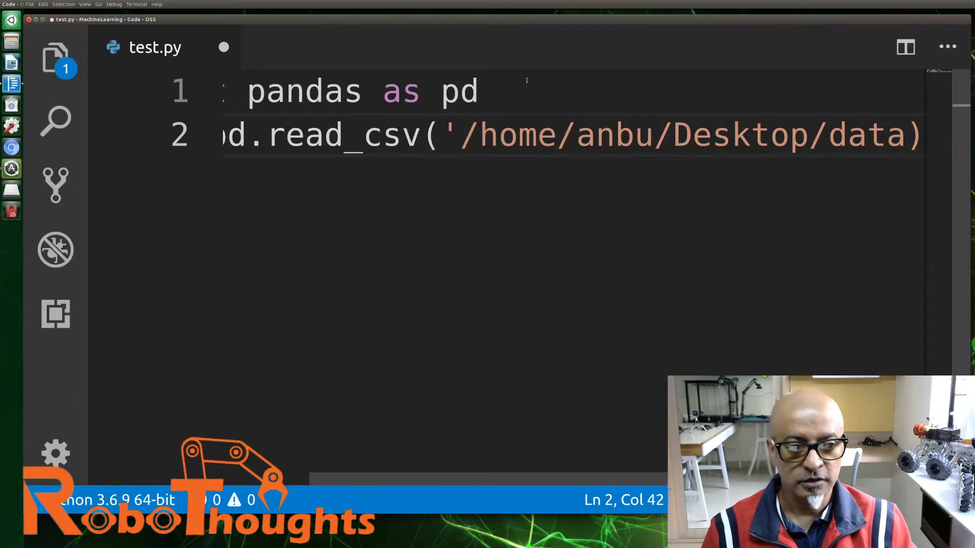
text(.cs)
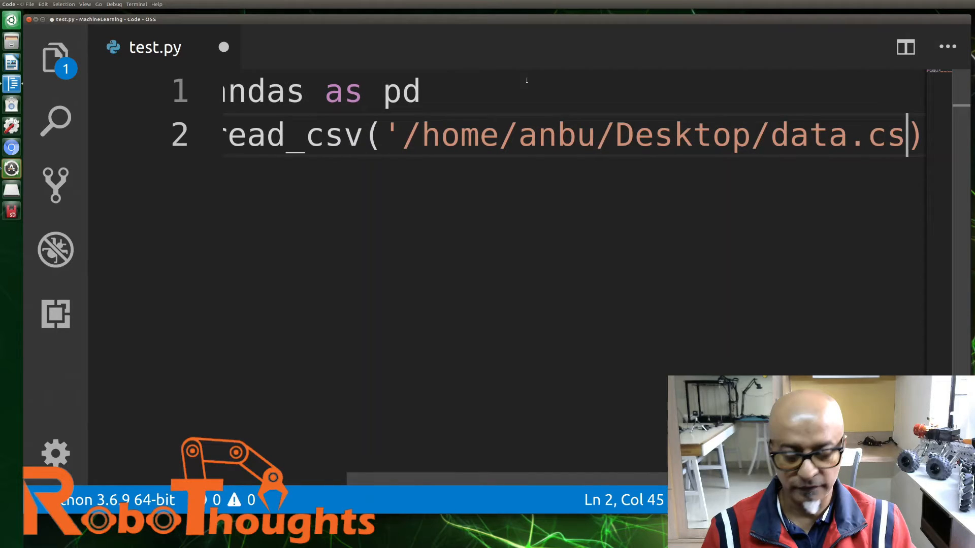
text(v')
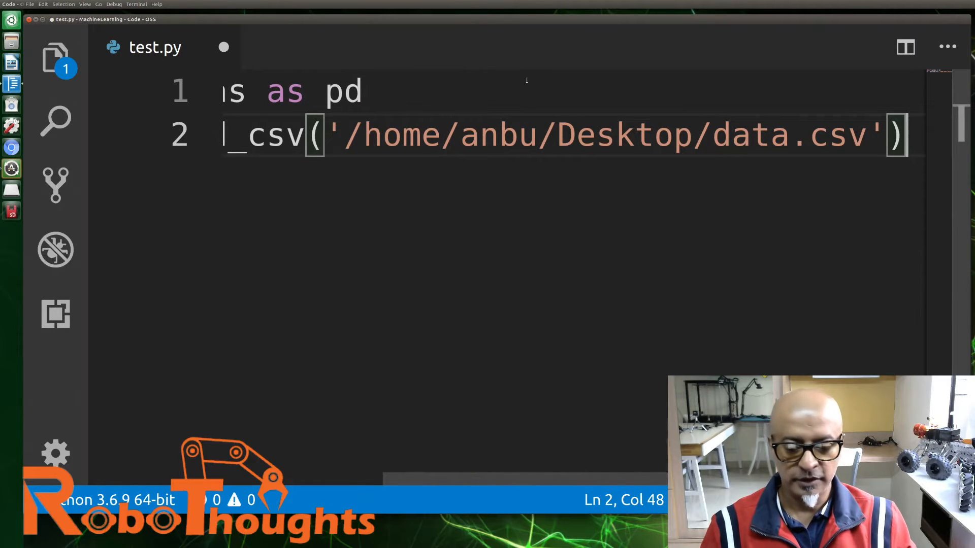
key(Return)
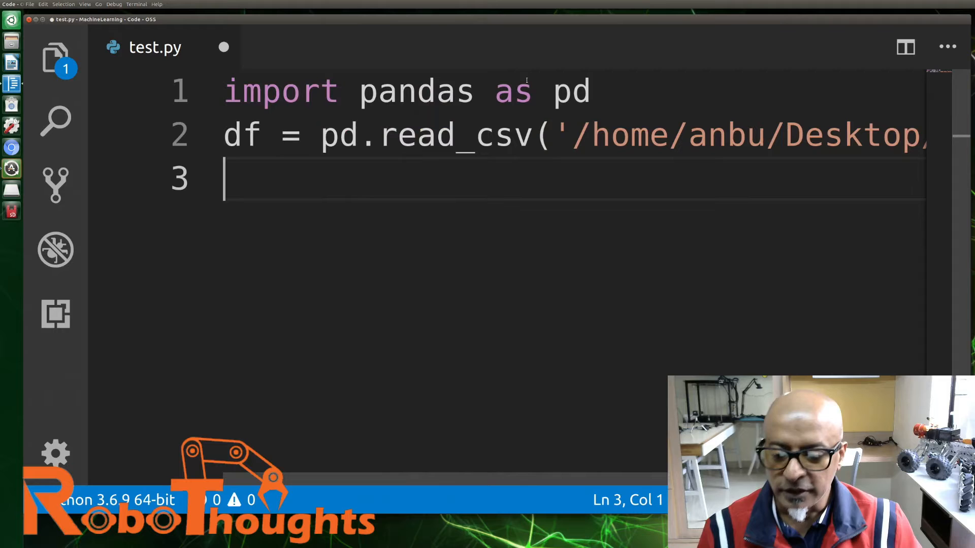
Step: Write df.fillna() on line 3, leaving its parentheses empty
text(d)
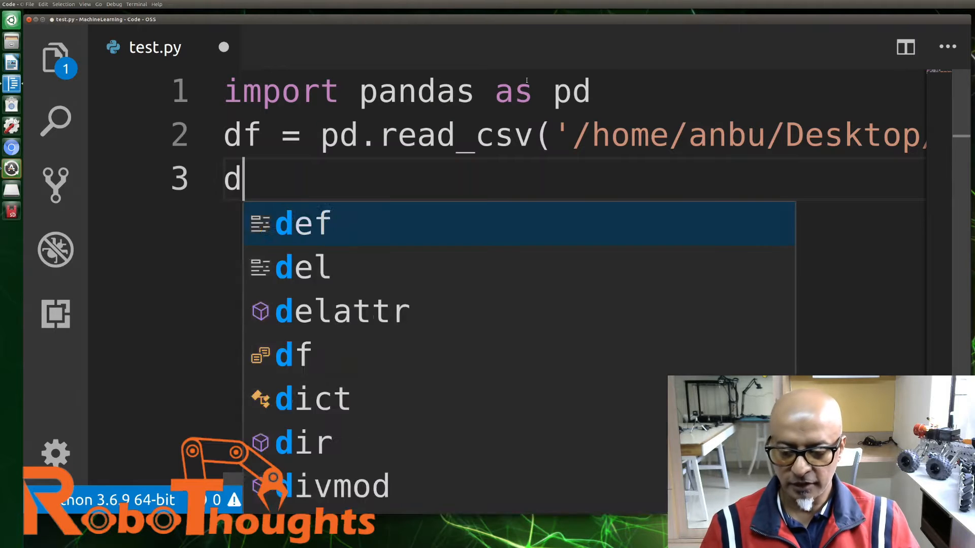
text(f.)
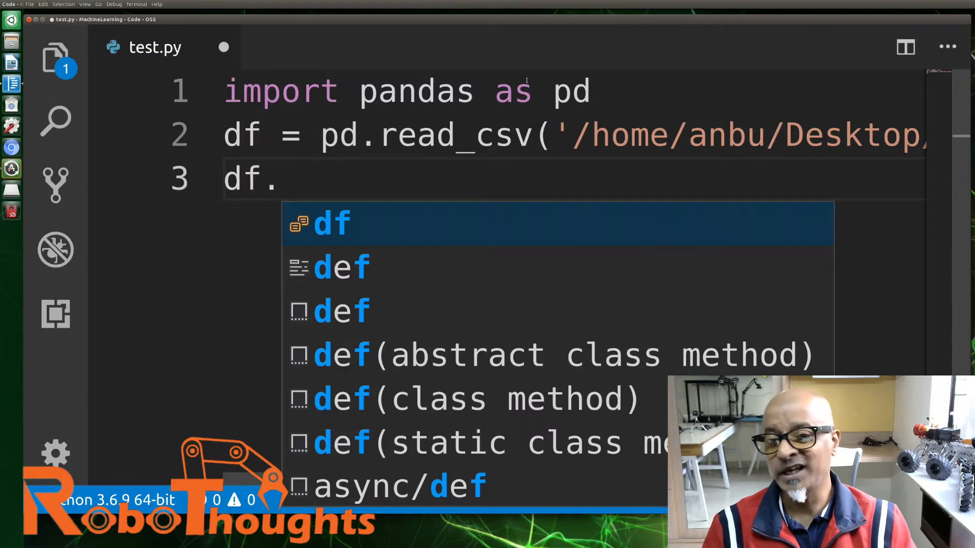
text(fi)
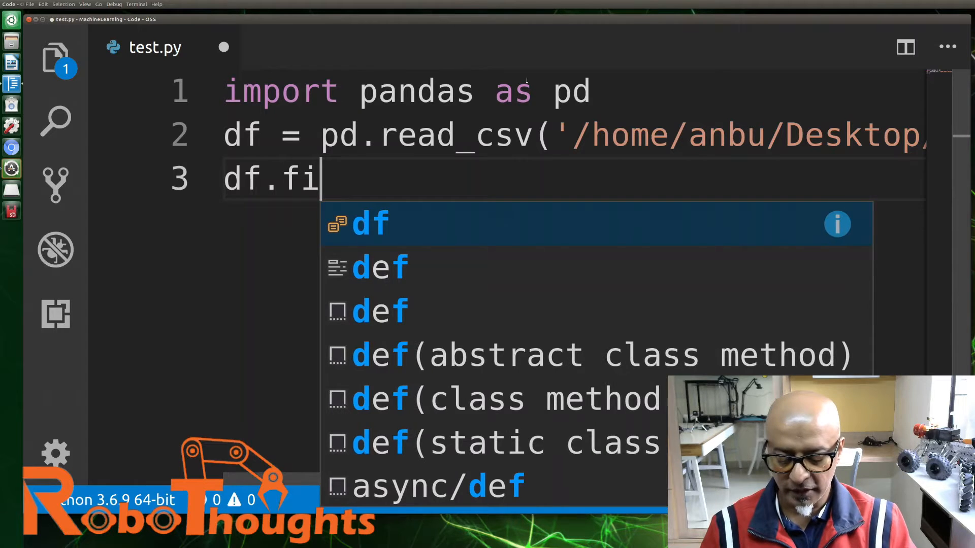
text(llna)
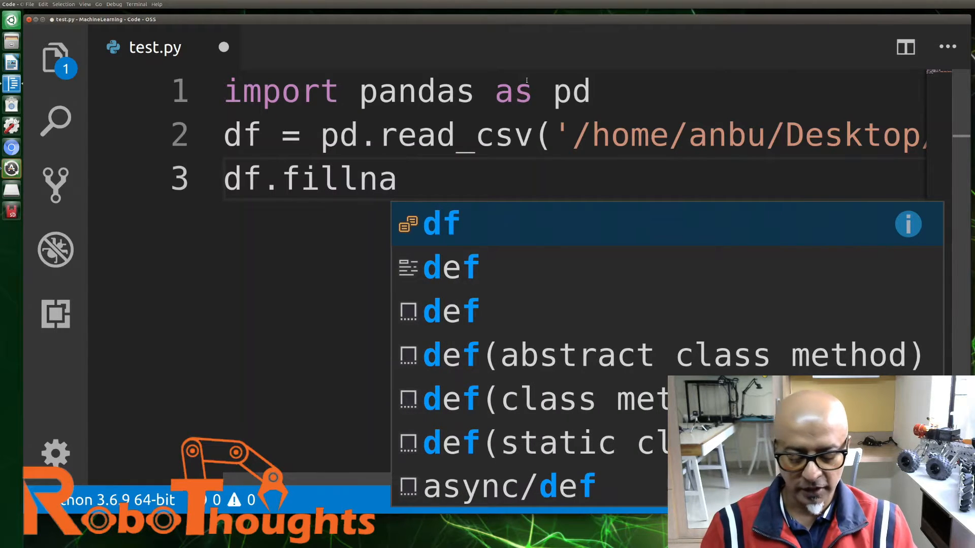
text(()
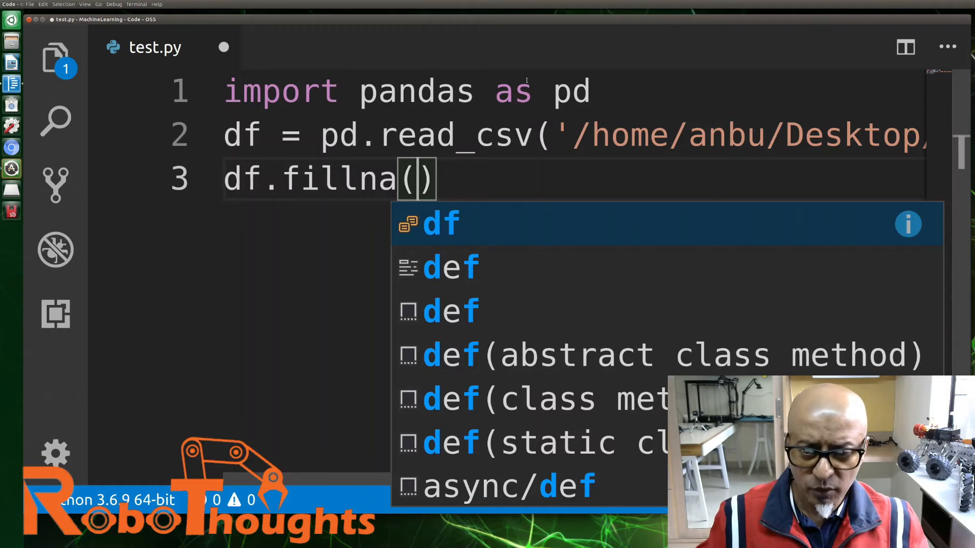
key(Escape)
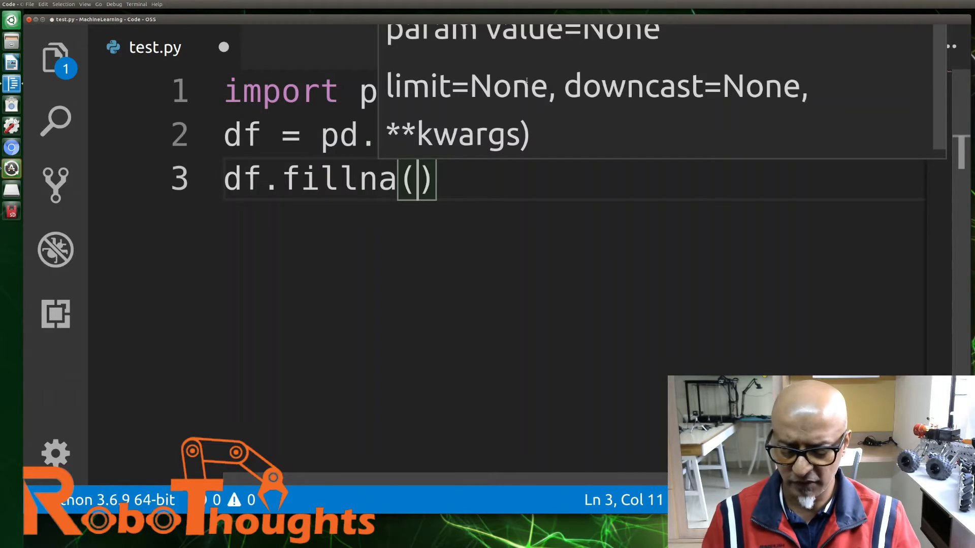
Step: Fill fillna's arguments as 130,inplace=True, fixing the mistyped tRUE
text(130)
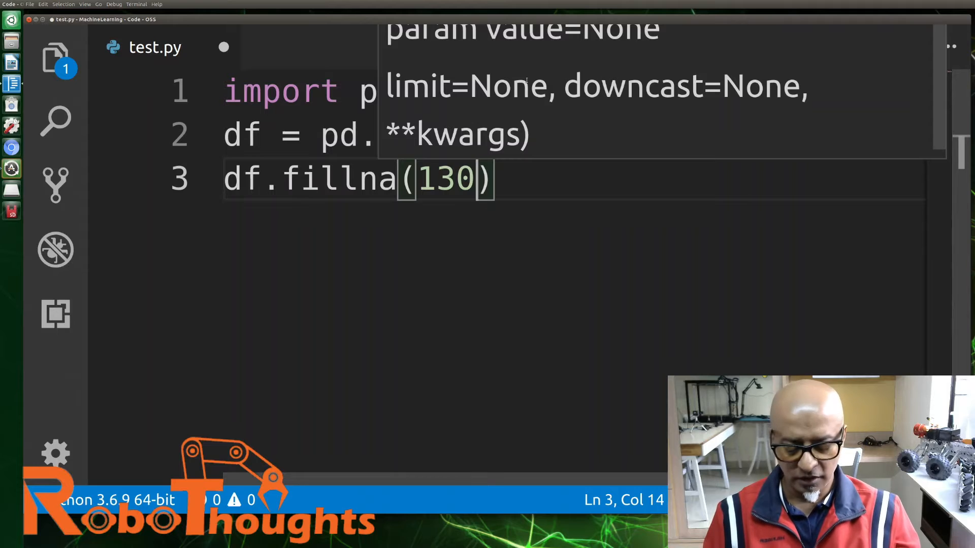
text(,)
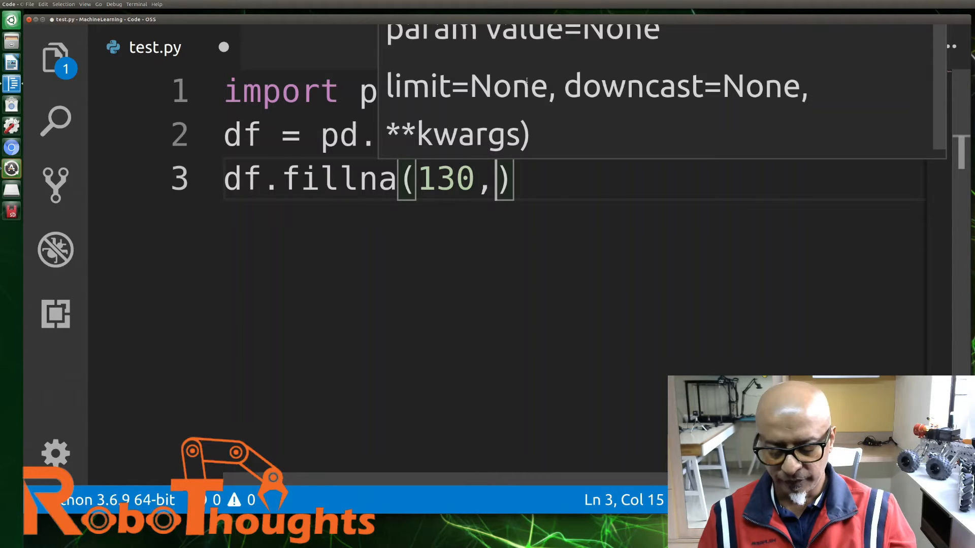
text(inplace)
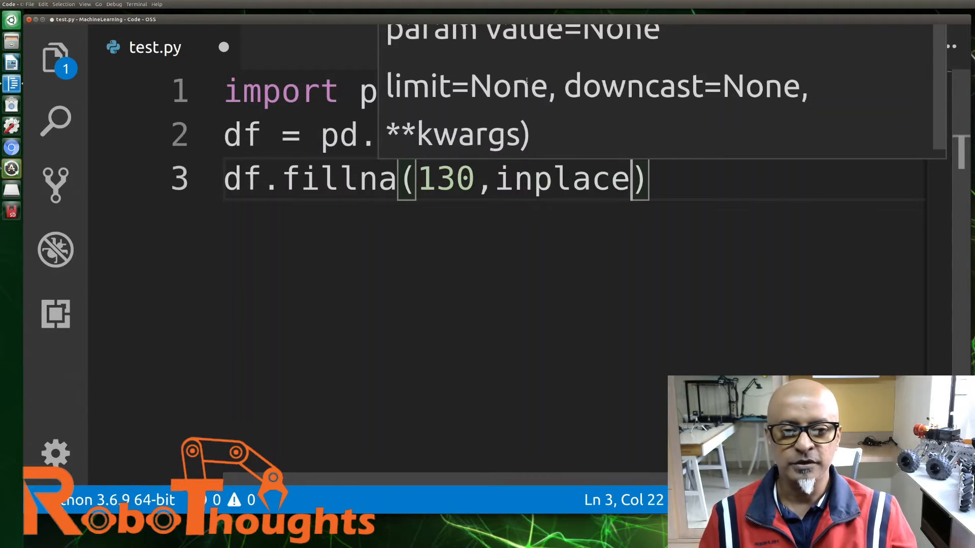
text(=)
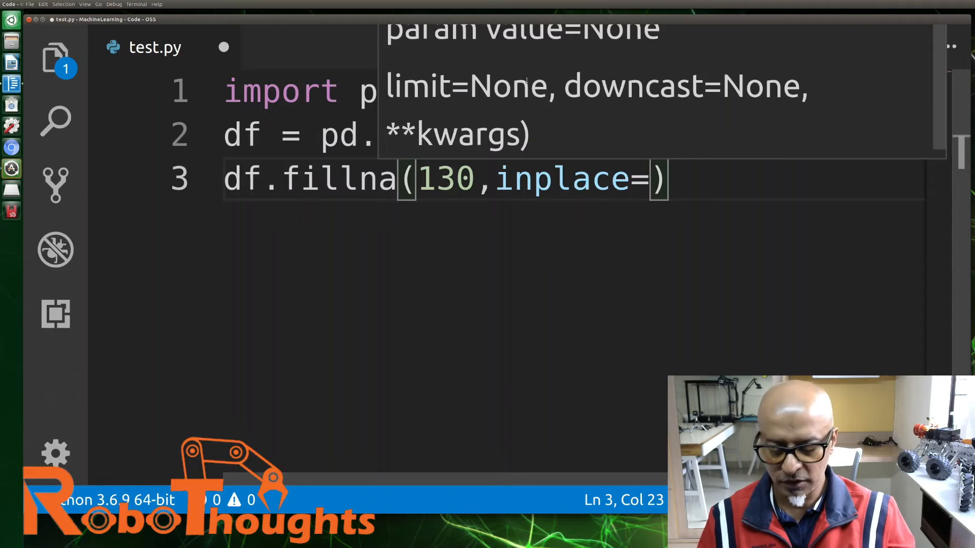
text(tRUE)
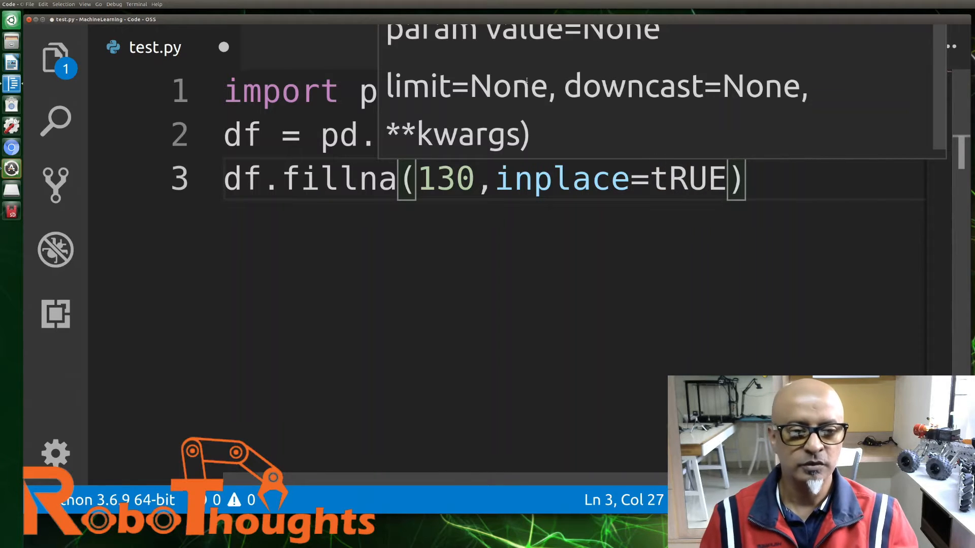
key(BackSpace)
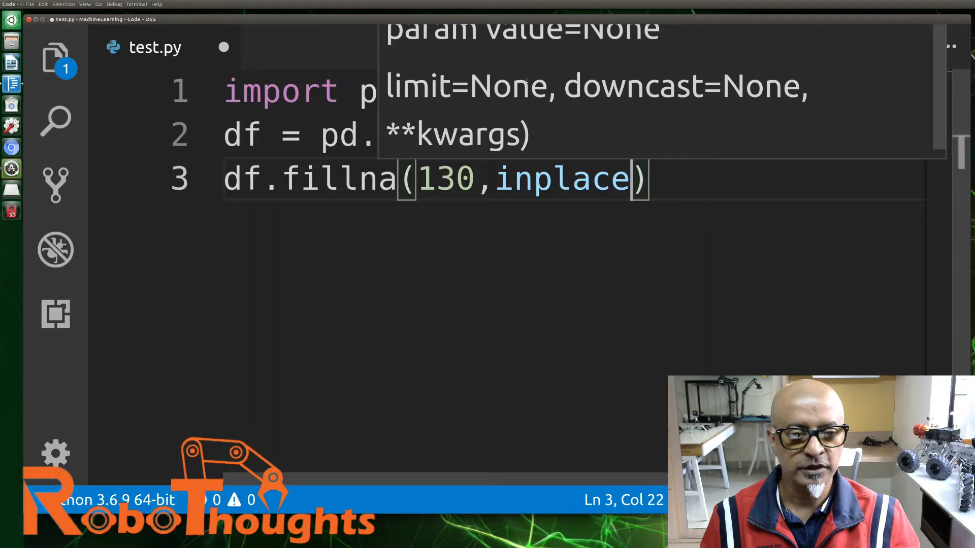
text(=)
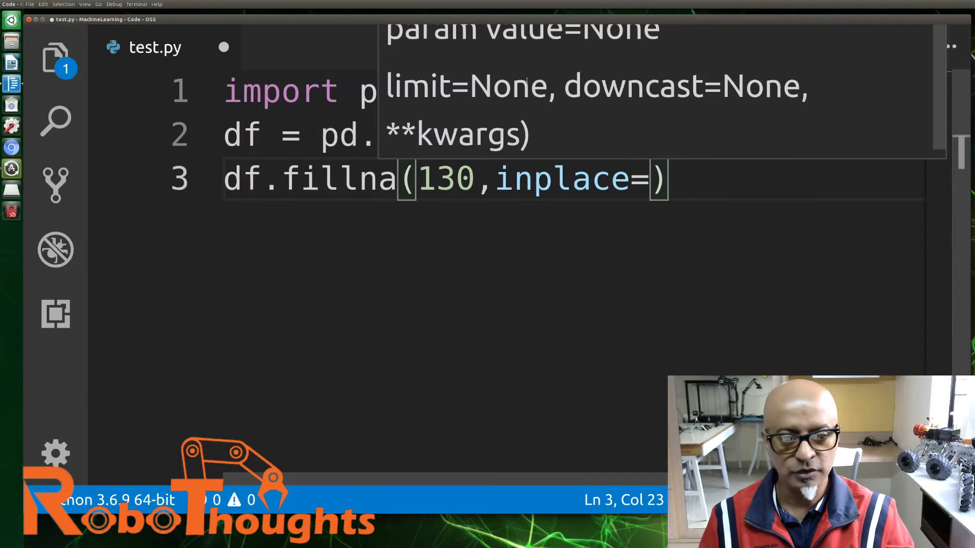
text(True)
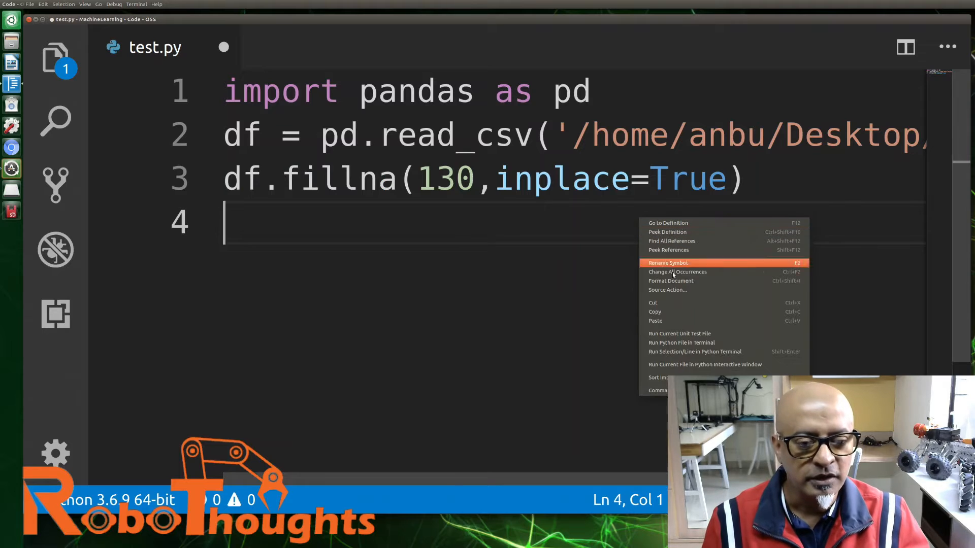
mouse_move(684, 342)
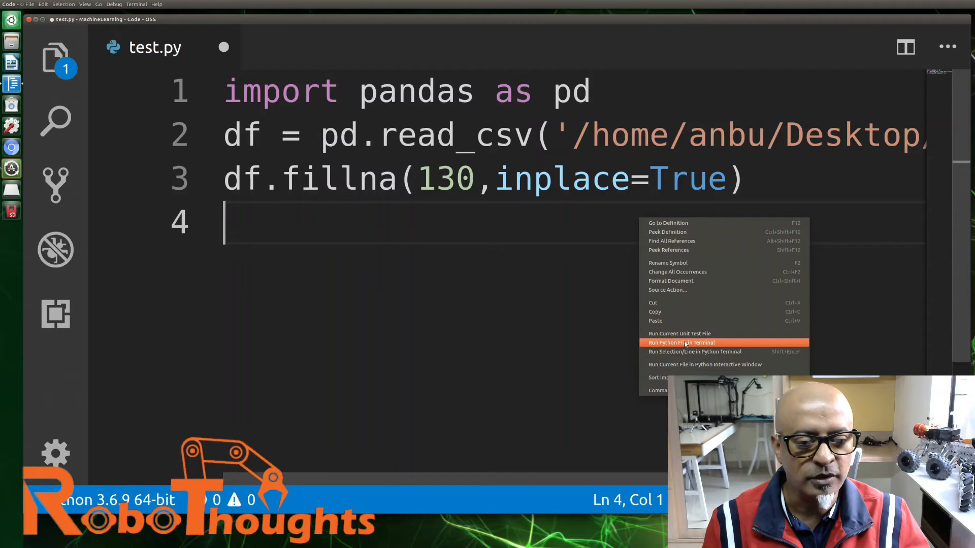
Step: Run test.py in the terminal via Run Python File in Terminal; it finishes silently
click(680, 342)
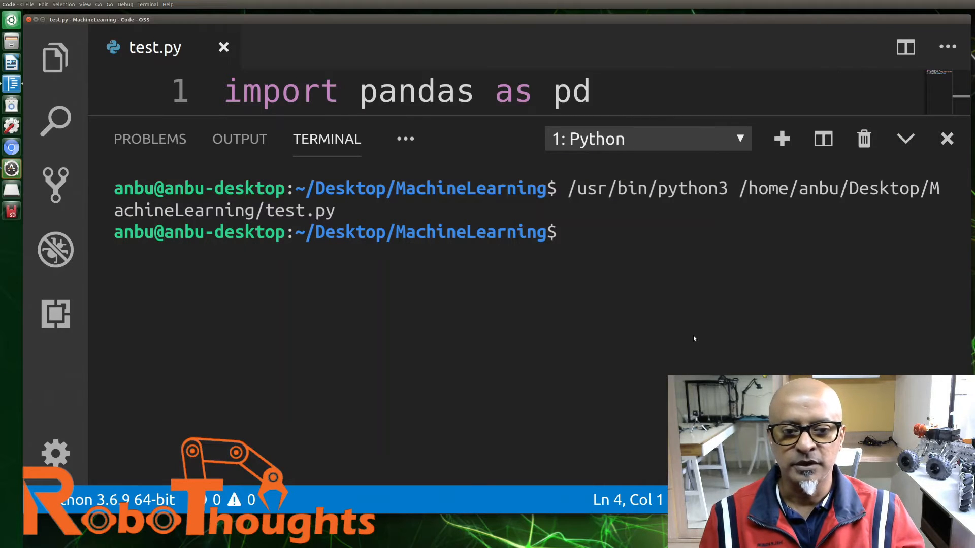
mouse_move(954, 205)
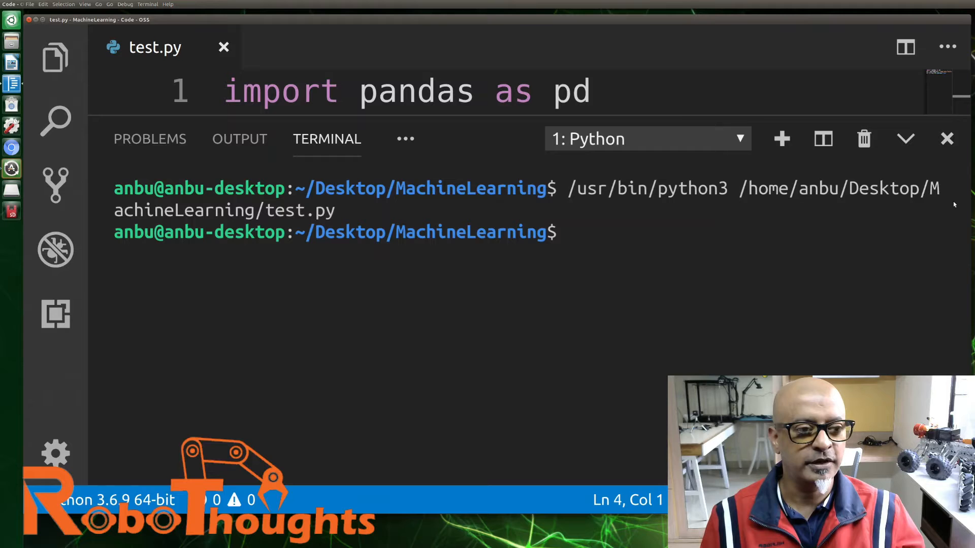
mouse_move(864, 139)
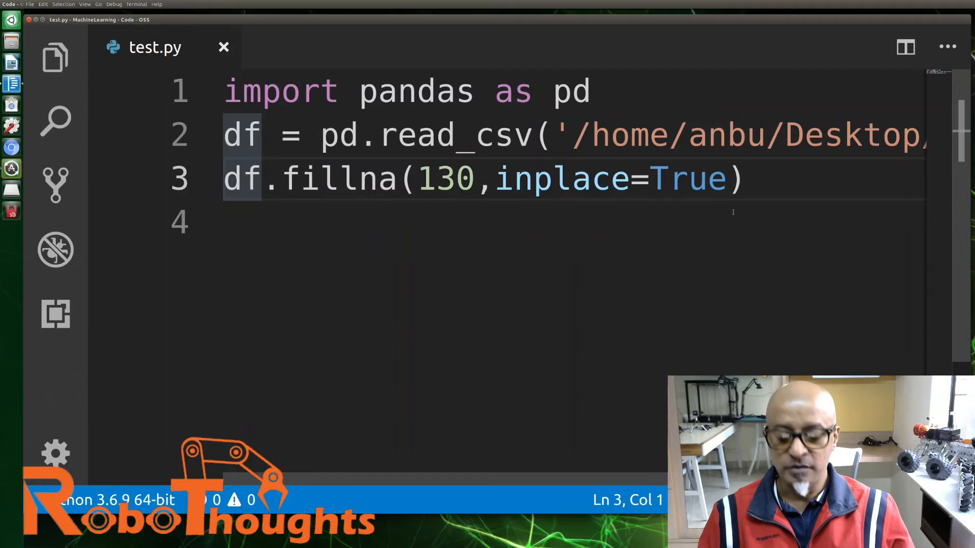
Step: Place the cursor at the end of line 3 to resume editing the fillna call
click(668, 179)
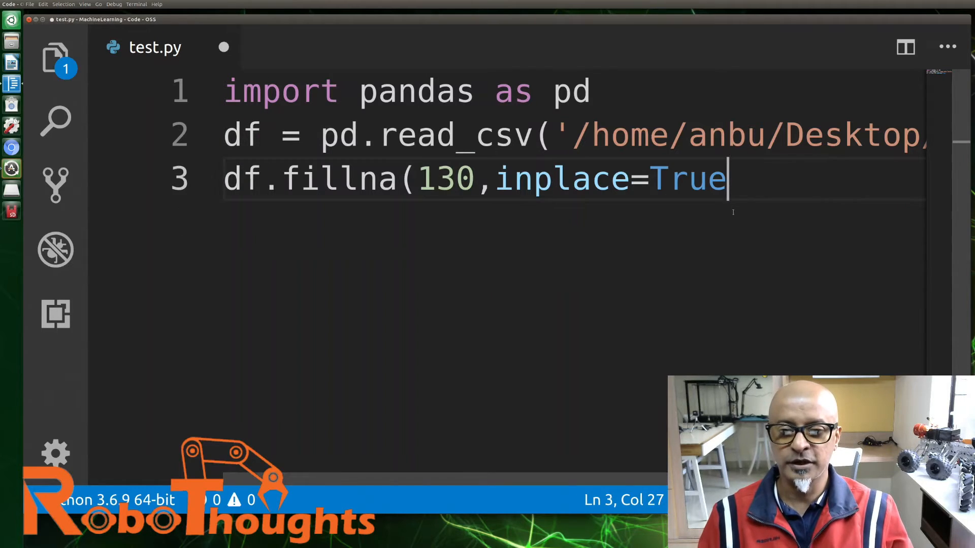
Step: Erase the fillna call so line 3 holds only df
key(BackSpace)
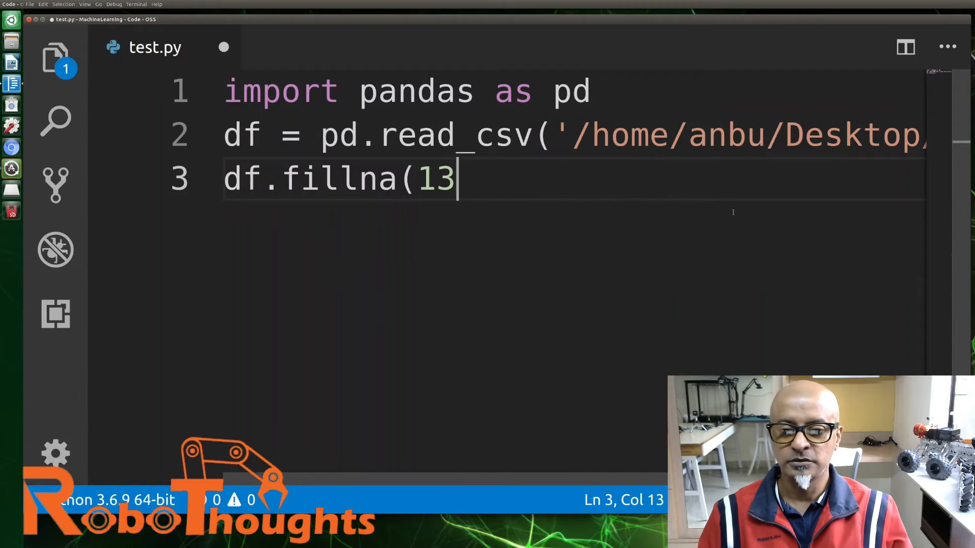
key(BackSpace)
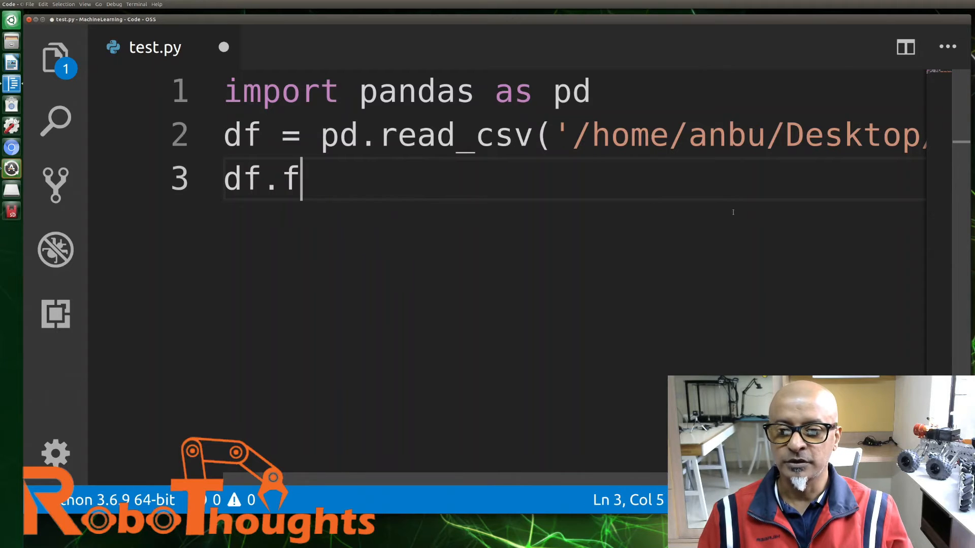
key(BackSpace)
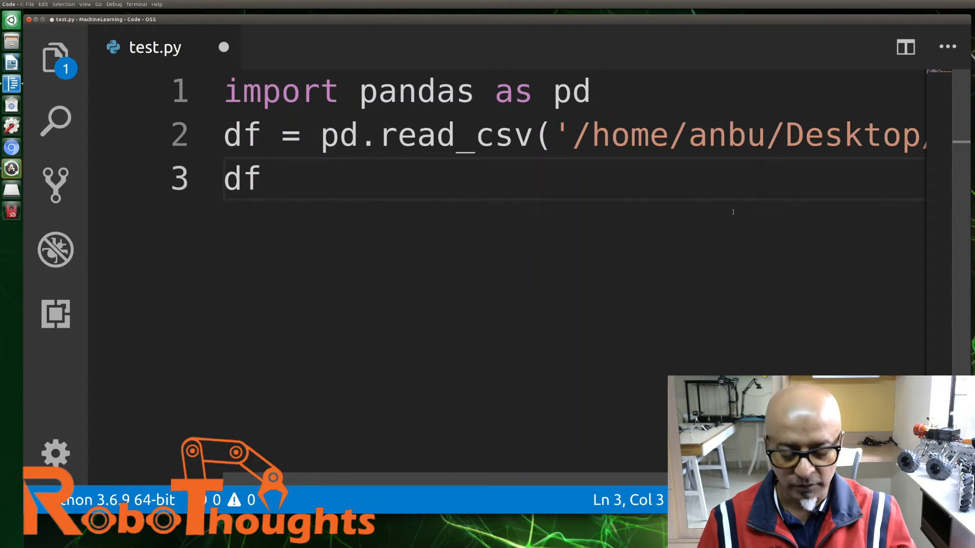
Step: Extend line 3 to df['calories'].fillna() selecting the calories column
click(264, 178)
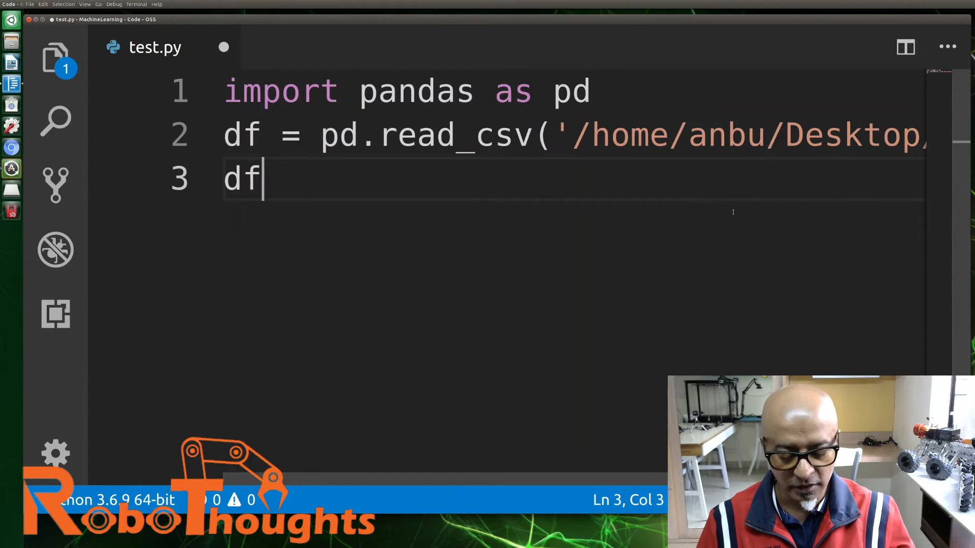
text([])
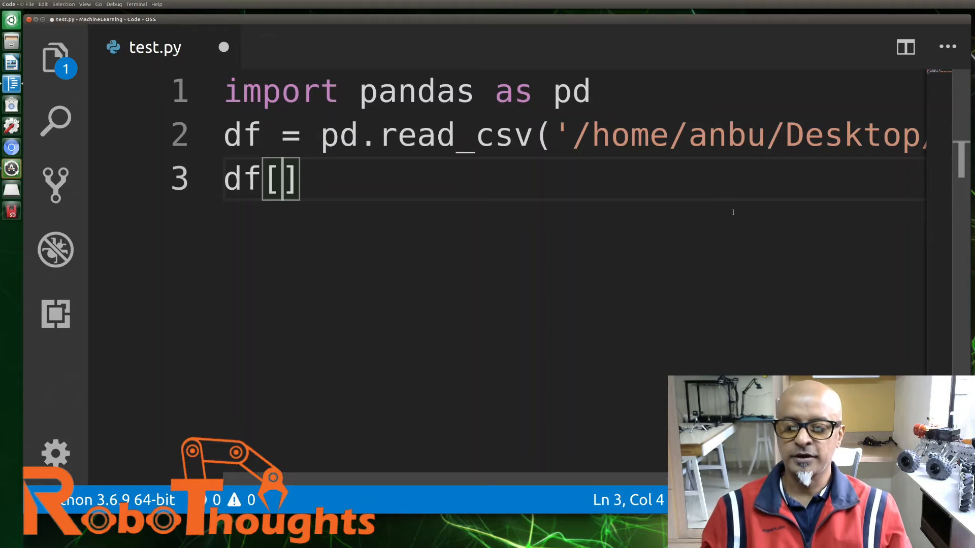
text('')
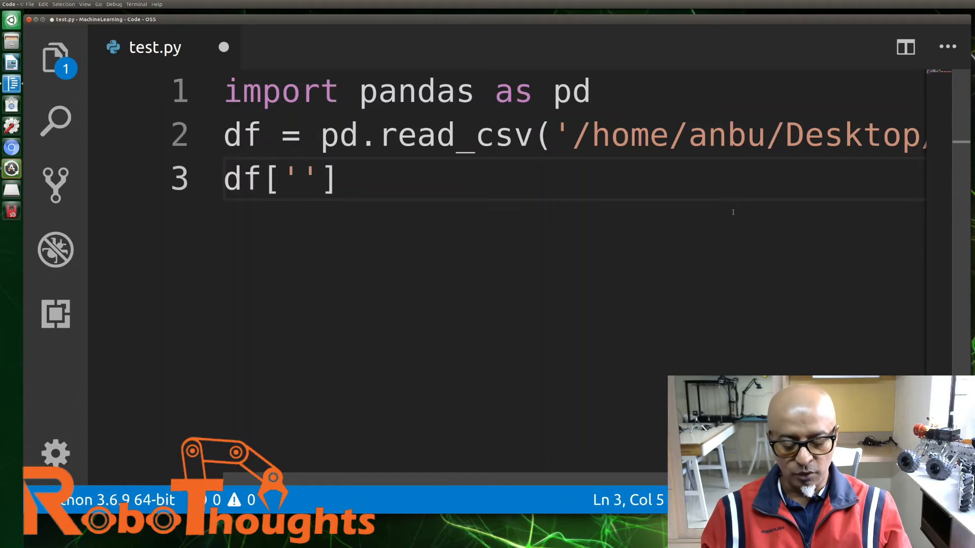
text(ca")
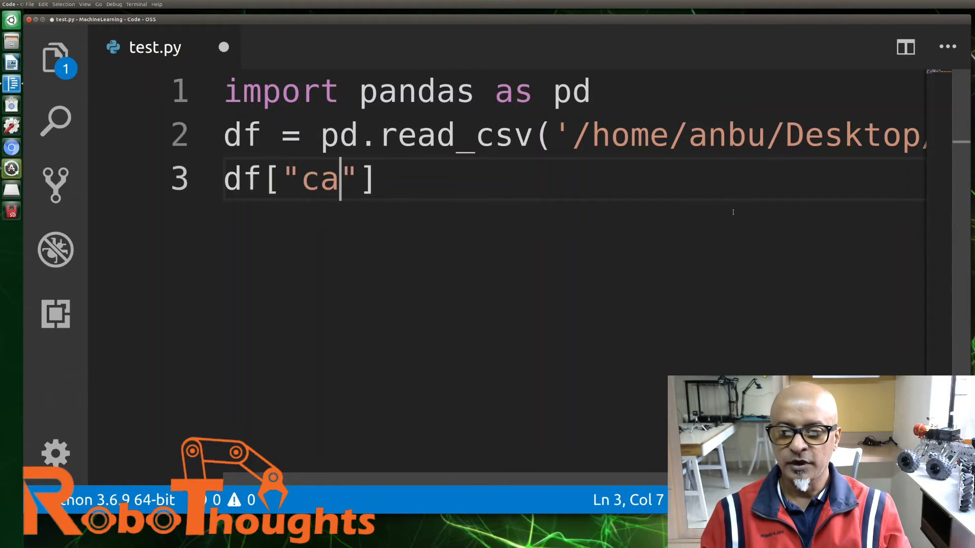
text(l)
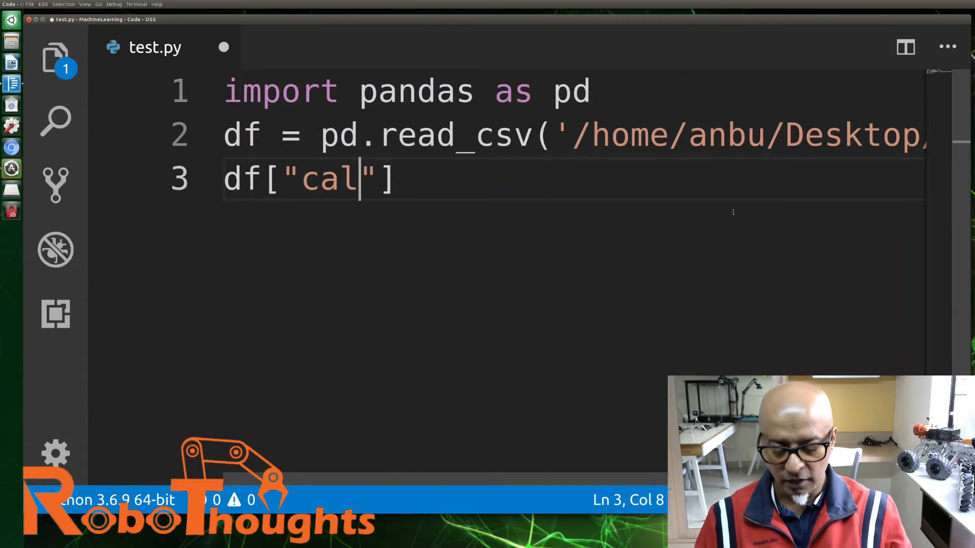
text(ories)
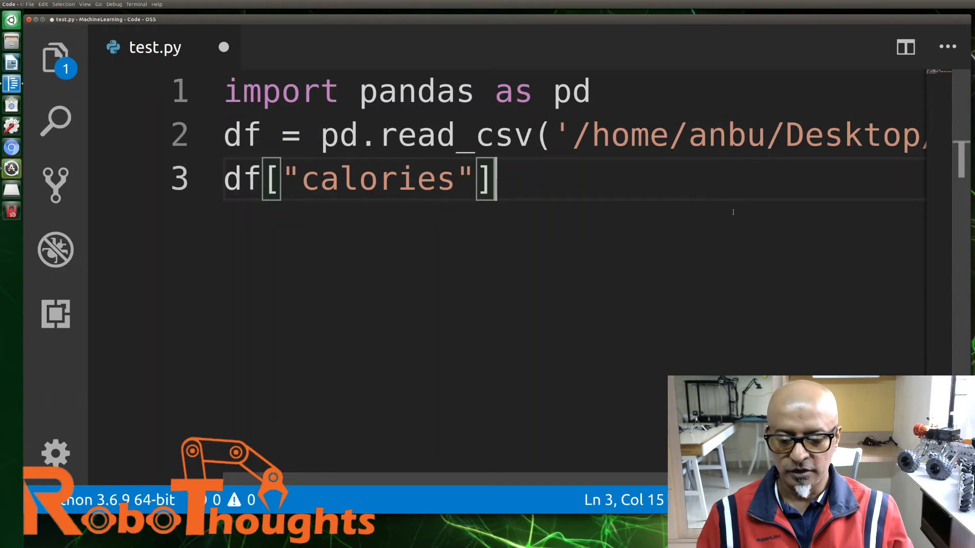
text(.fil)
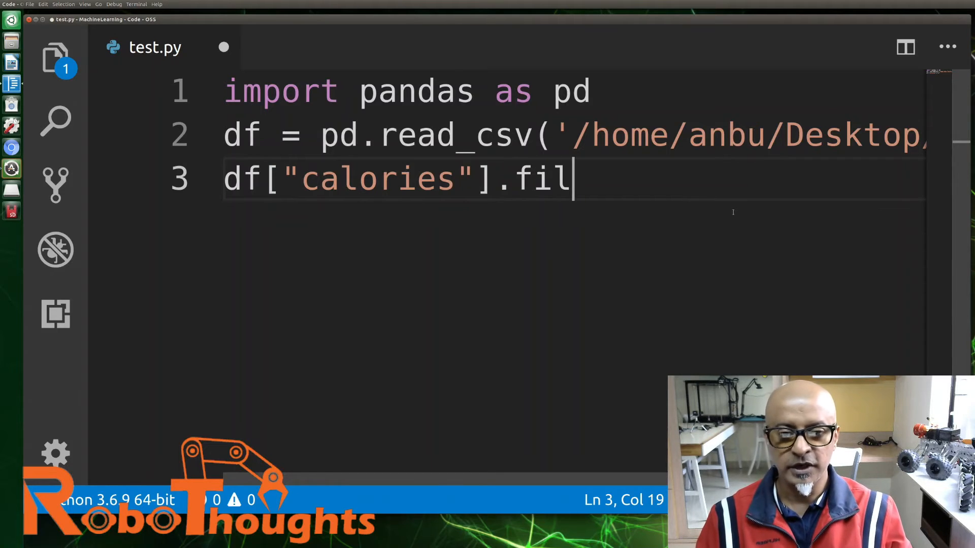
text(lna)
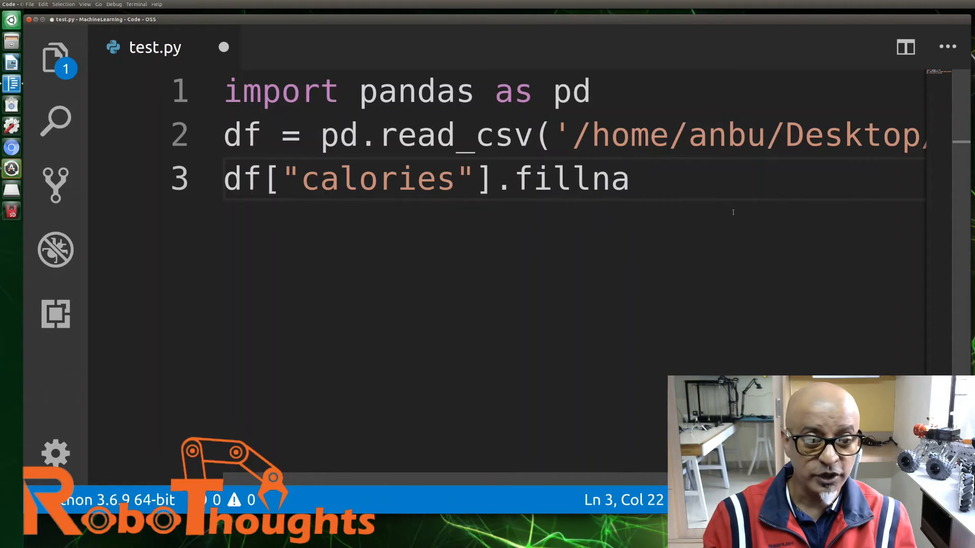
text(())
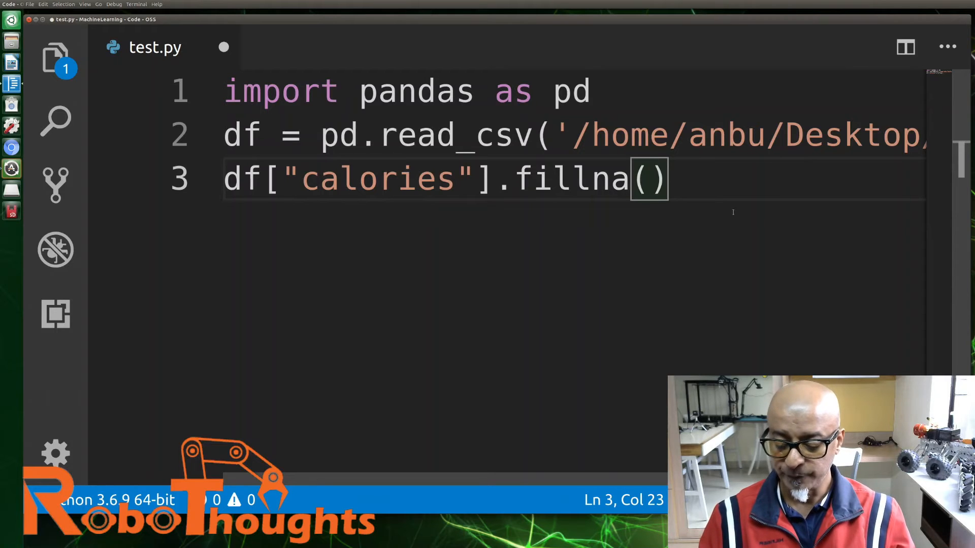
Step: Fill fillna's arguments as 130,inplace=True
text(130)
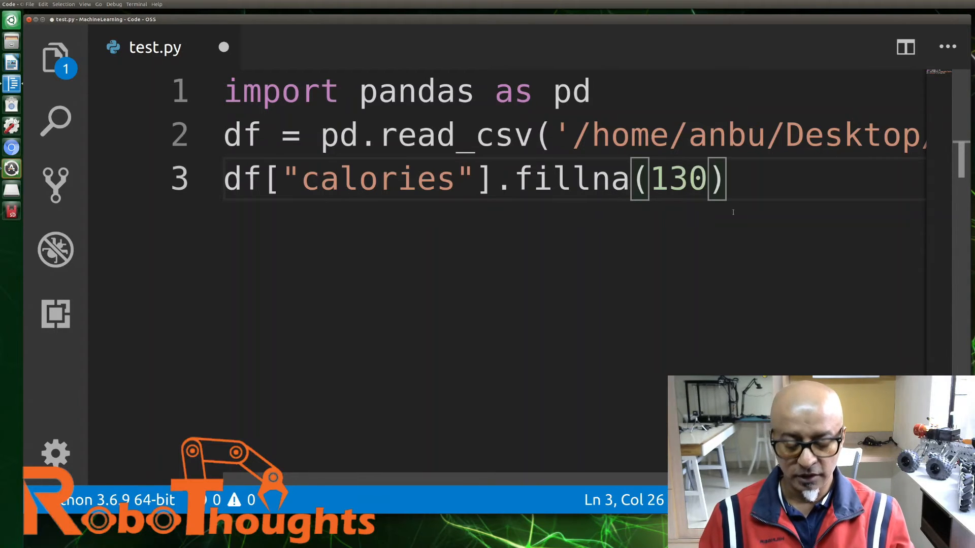
text(,i)
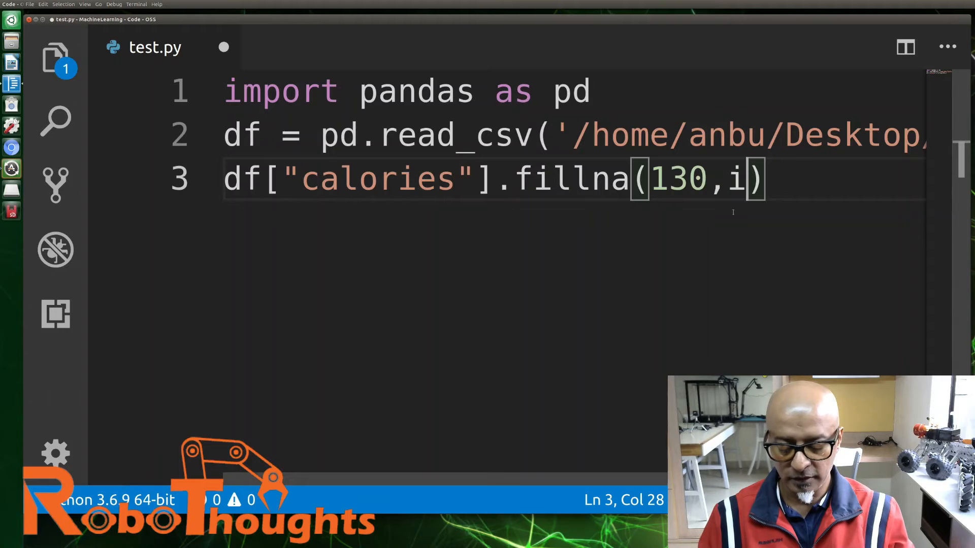
text(nplace)
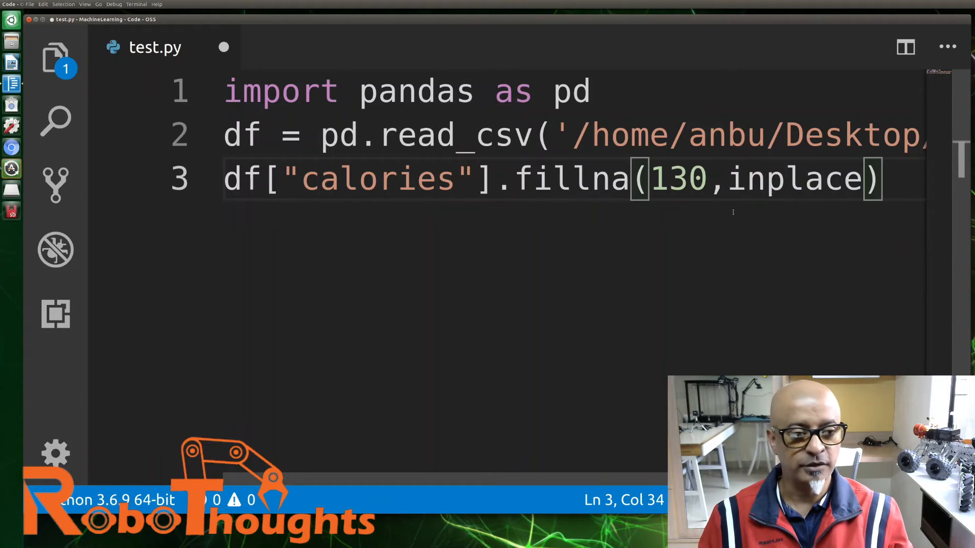
text(=)
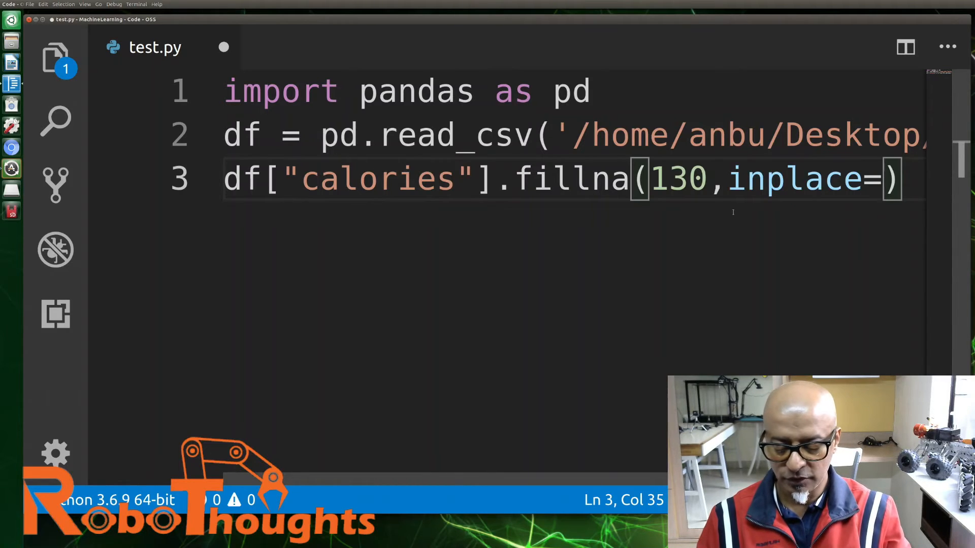
text(True)
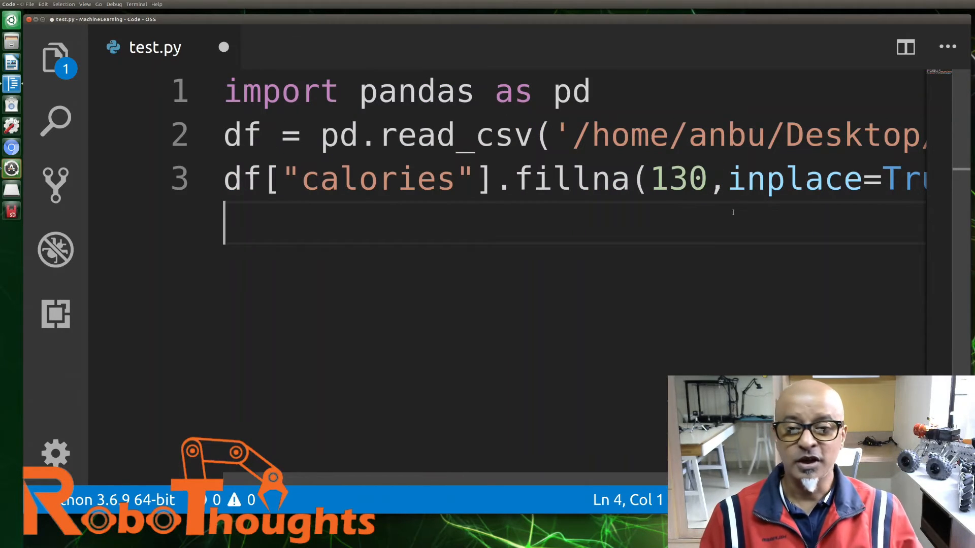
mouse_move(460, 285)
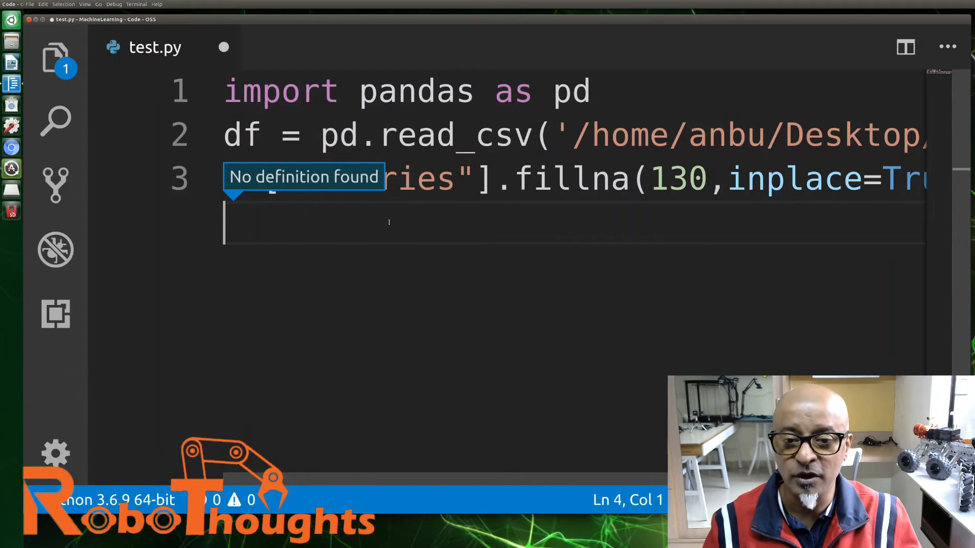
Step: Run test.py, read the KeyError for 'calories' traceback, then close the terminal
right_click(389, 222)
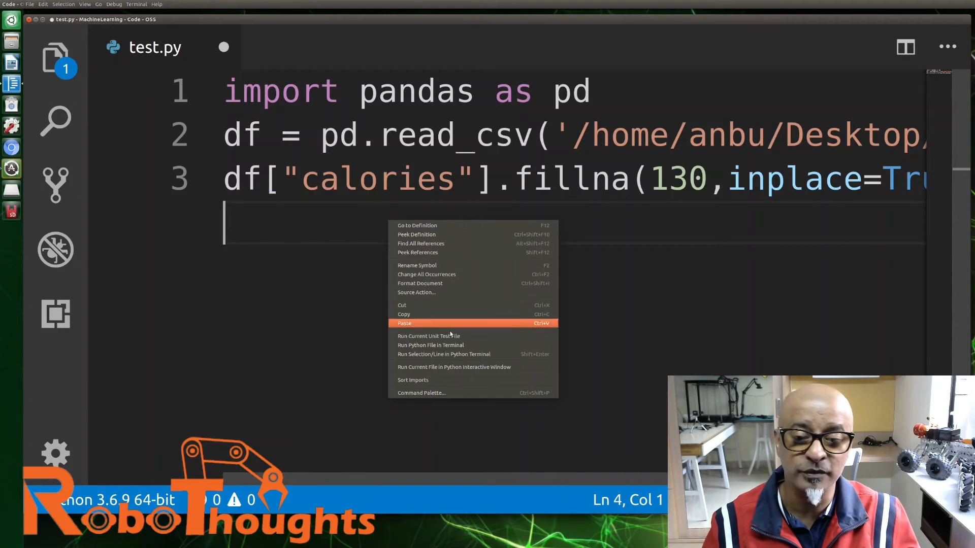
click(463, 345)
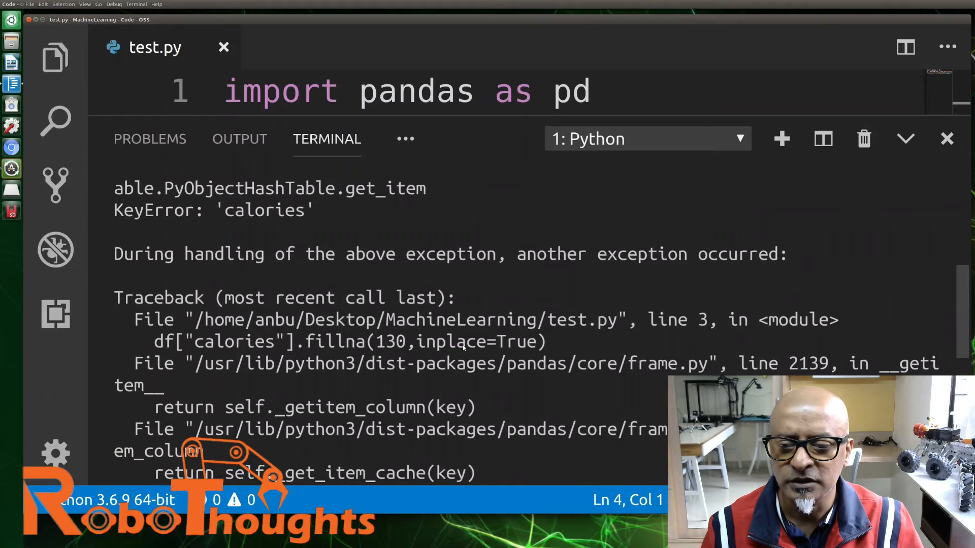
scroll(down, 3)
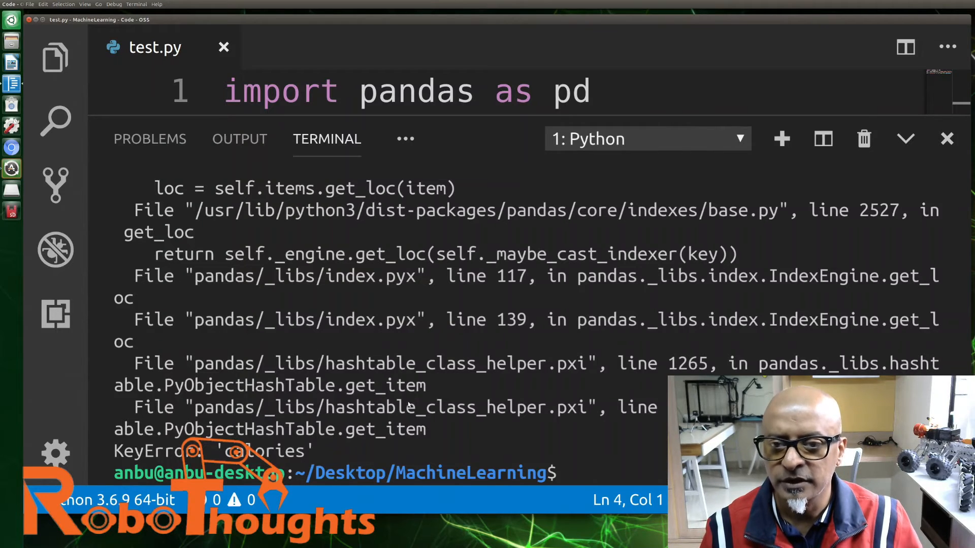
mouse_move(445, 340)
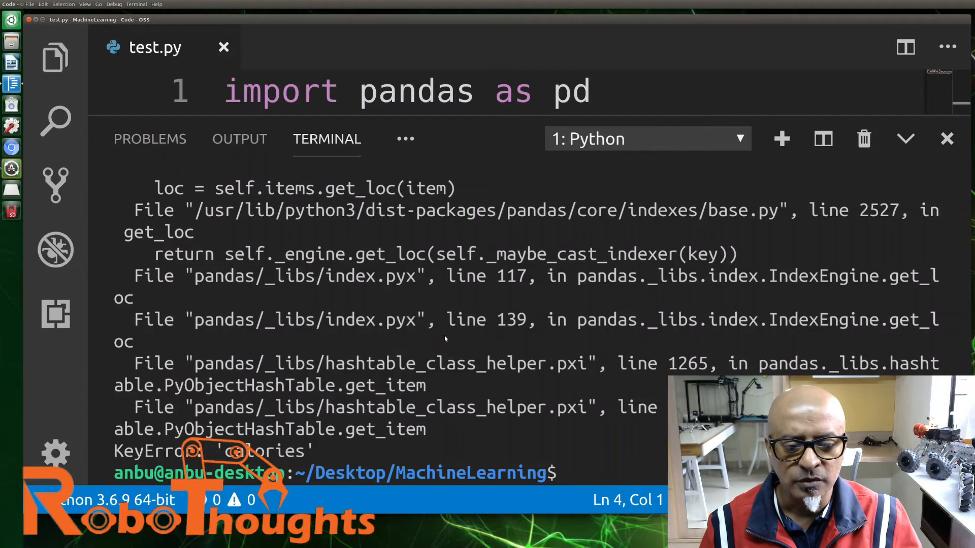
scroll(up, 3)
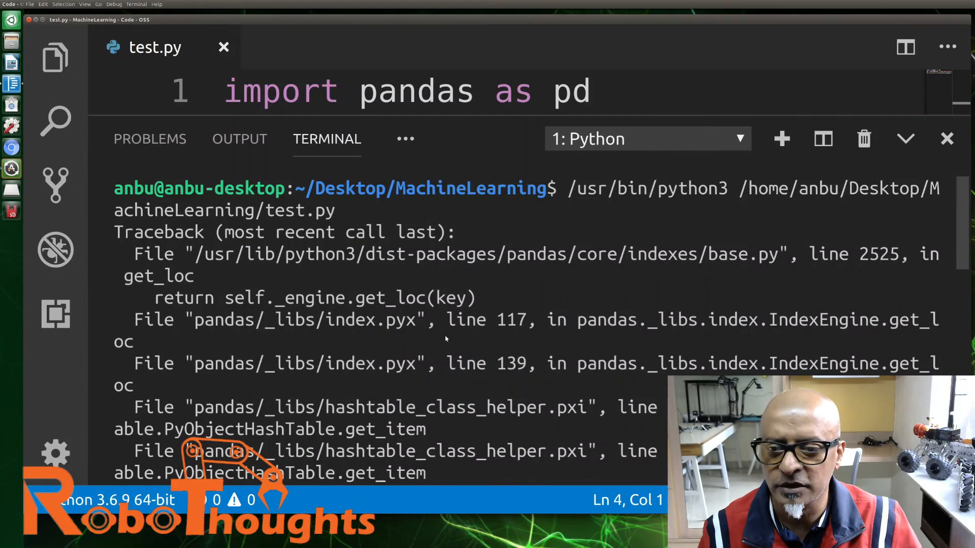
mouse_move(421, 333)
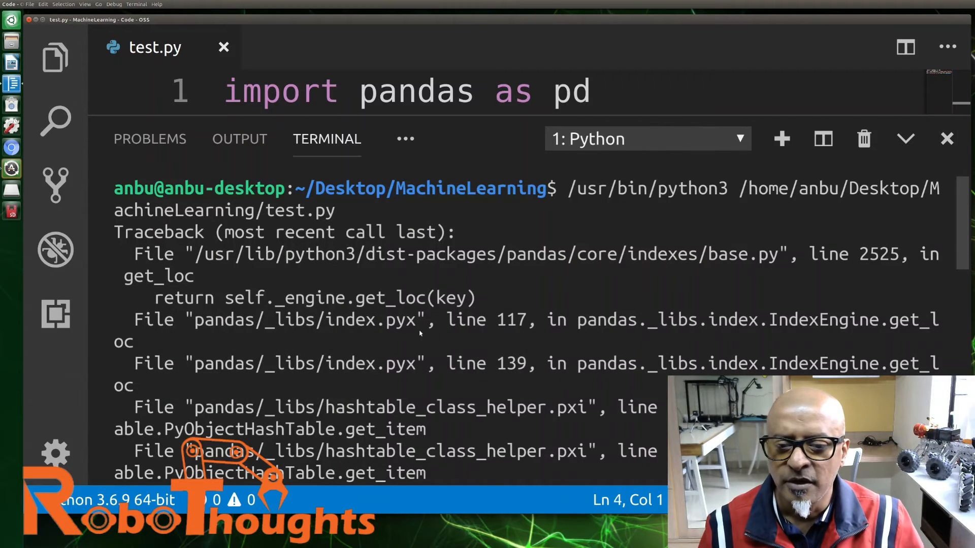
mouse_move(466, 332)
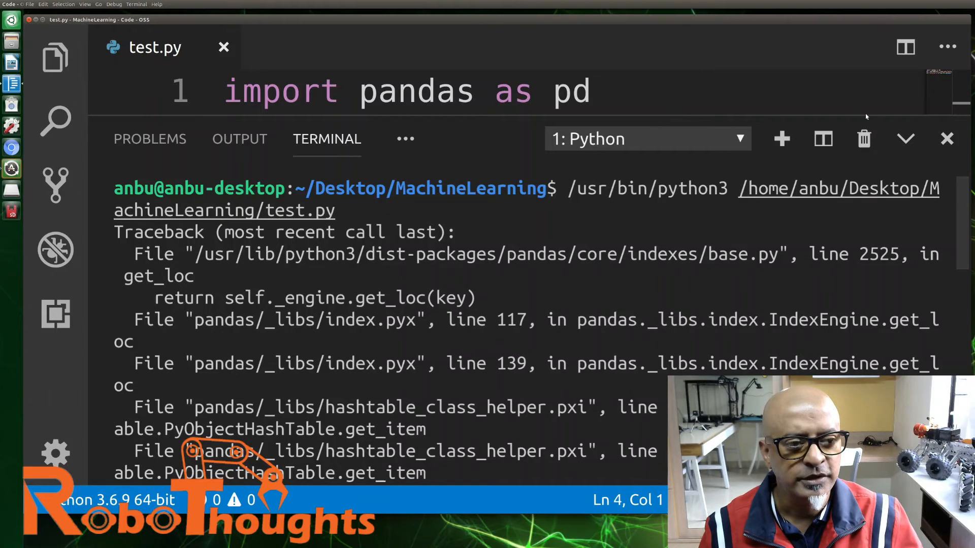
click(947, 139)
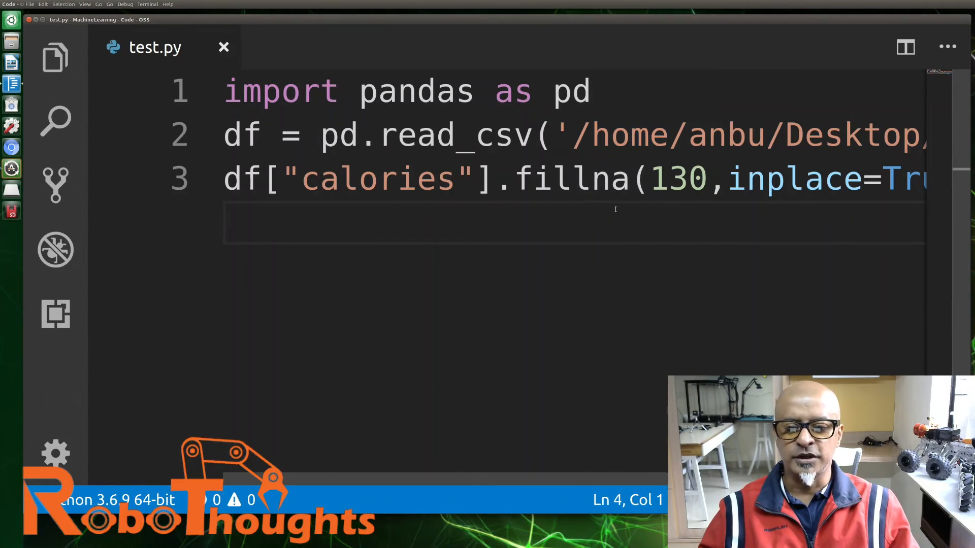
mouse_move(670, 290)
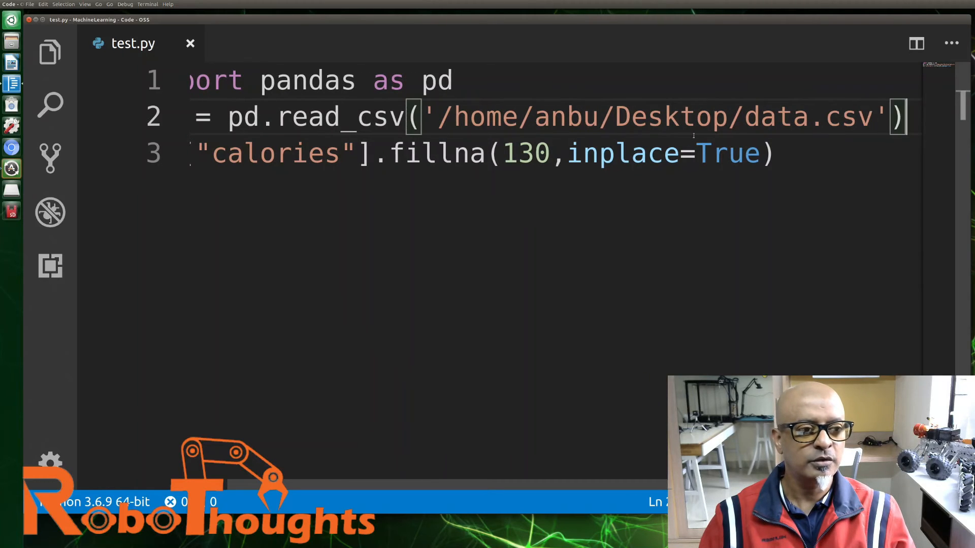
Step: Correct the column name on line 3 to 'Calories' with a capital C
scroll(left, 3)
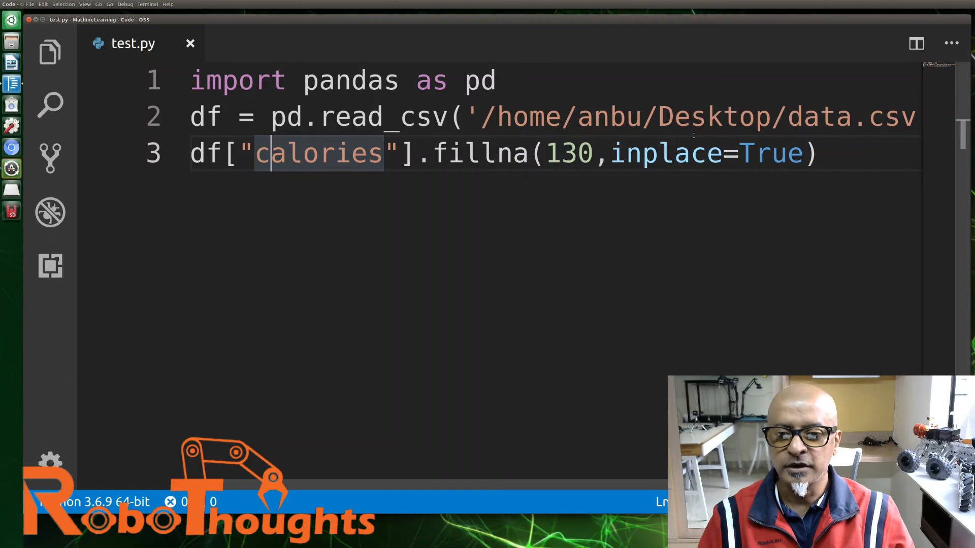
text(C)
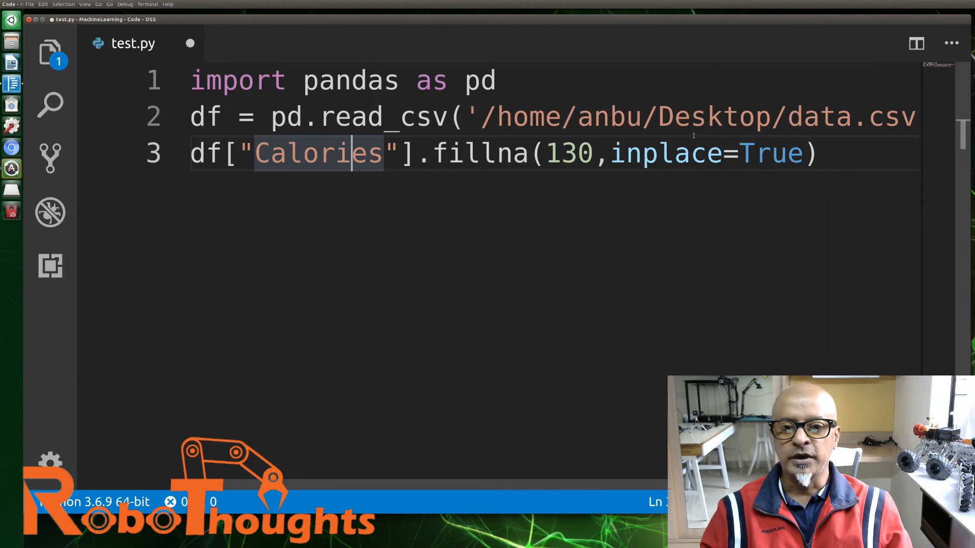
double_click(479, 153)
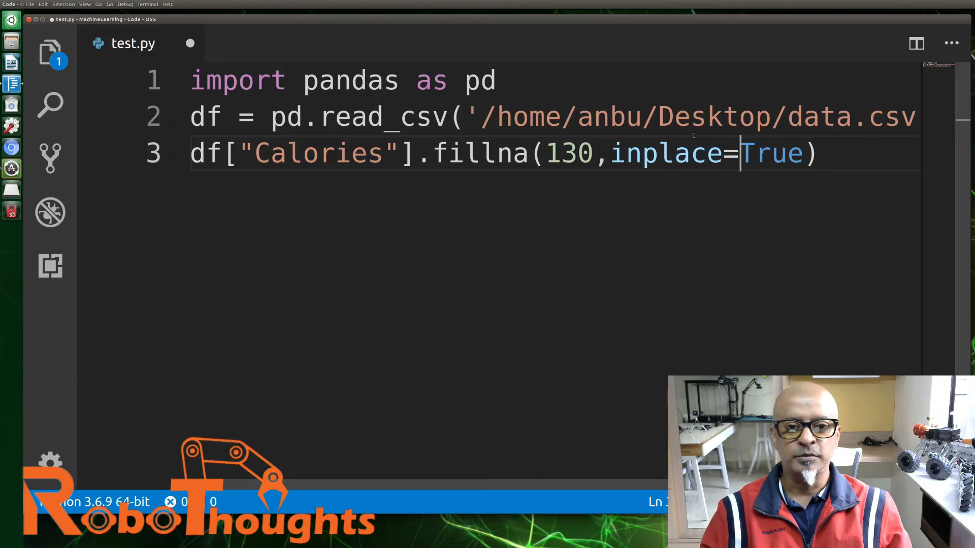
click(815, 153)
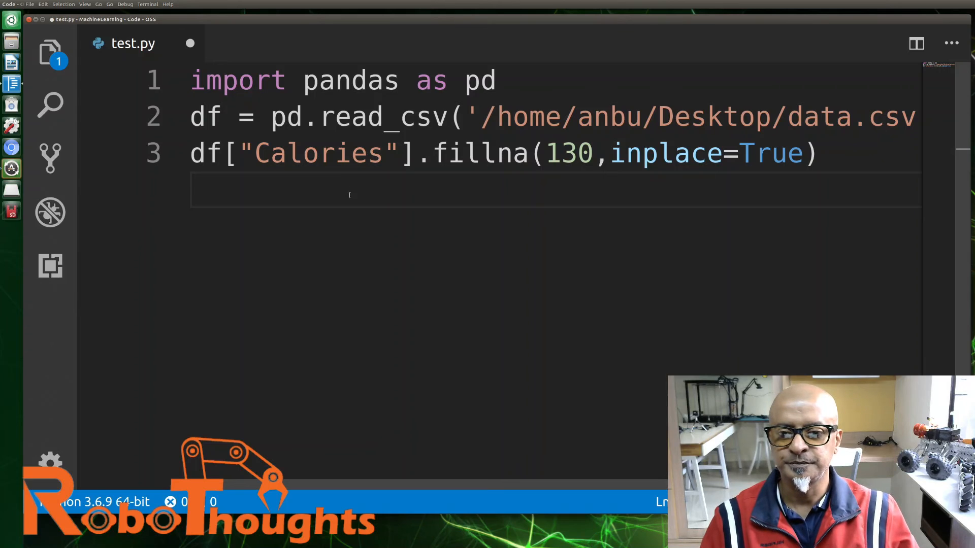
Step: Run the corrected test.py via Run Python File in Terminal; it finishes with no traceback
right_click(349, 194)
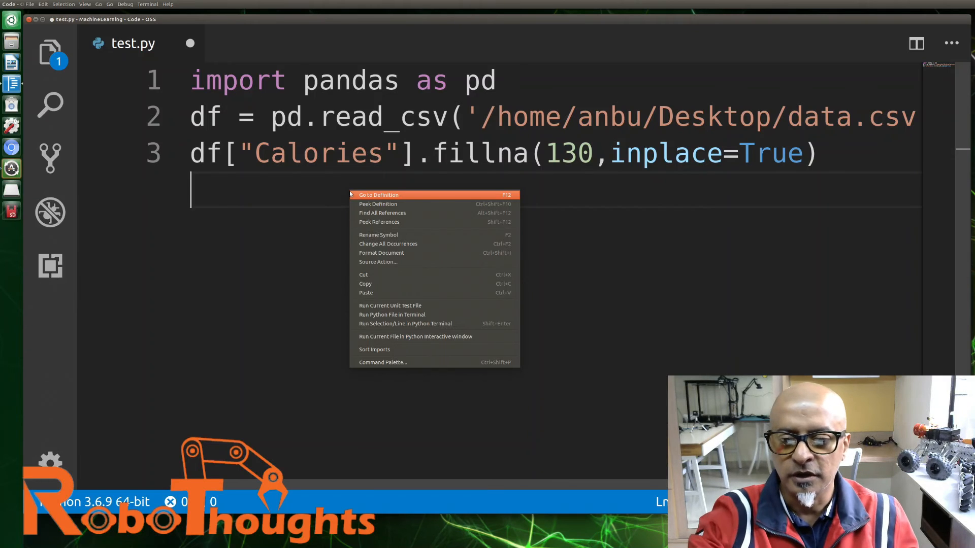
mouse_move(416, 293)
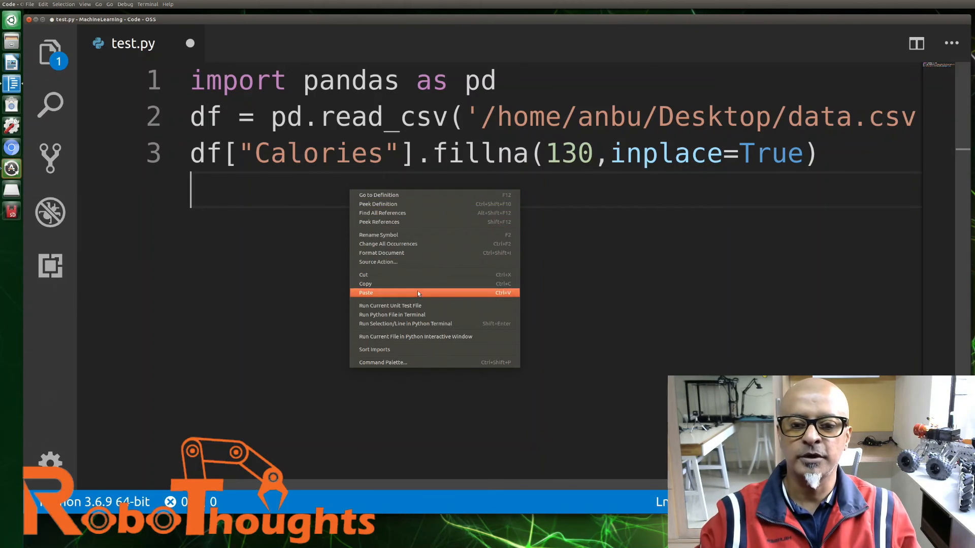
click(391, 314)
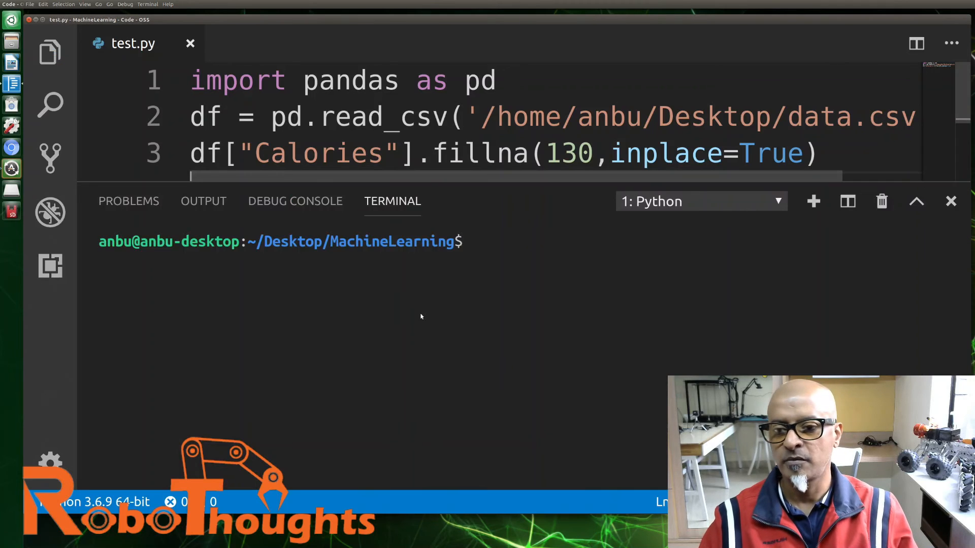
key(Return)
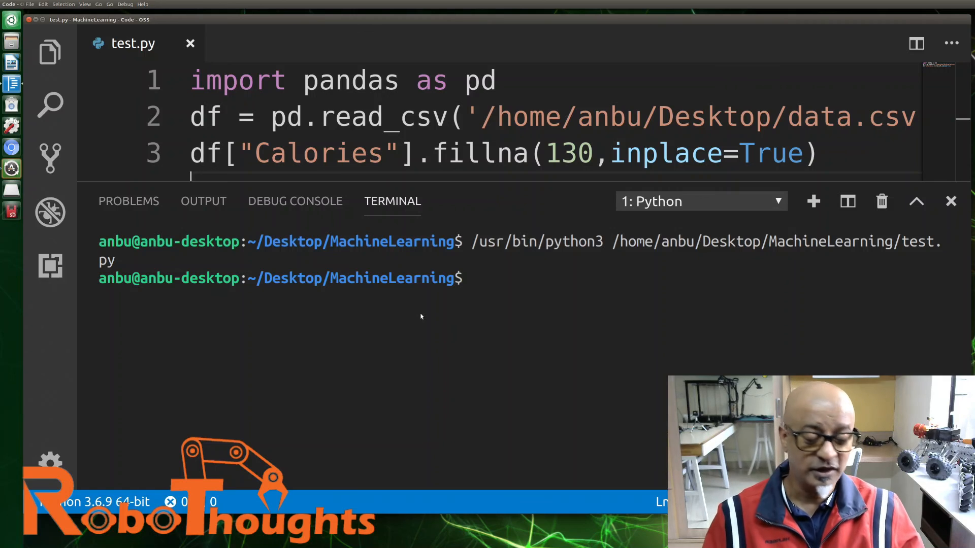
mouse_move(626, 223)
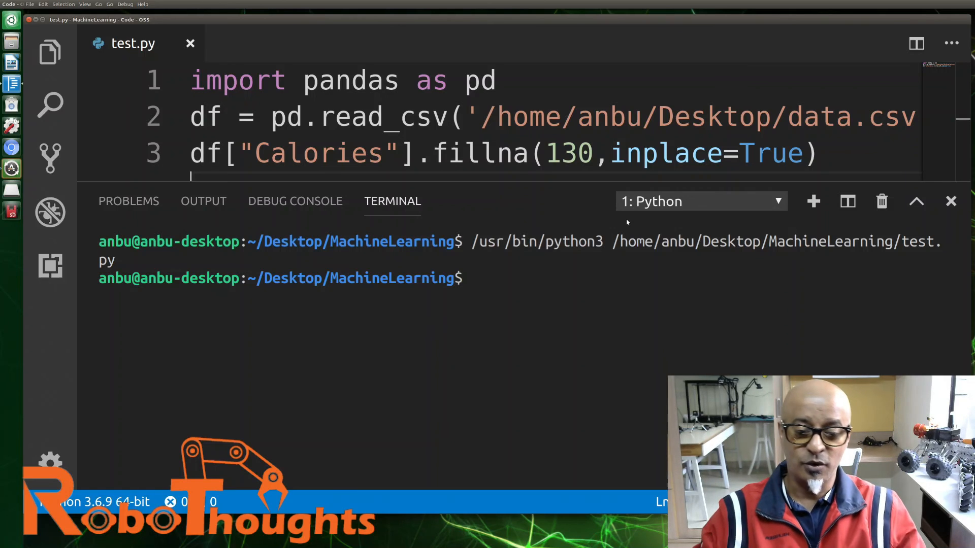